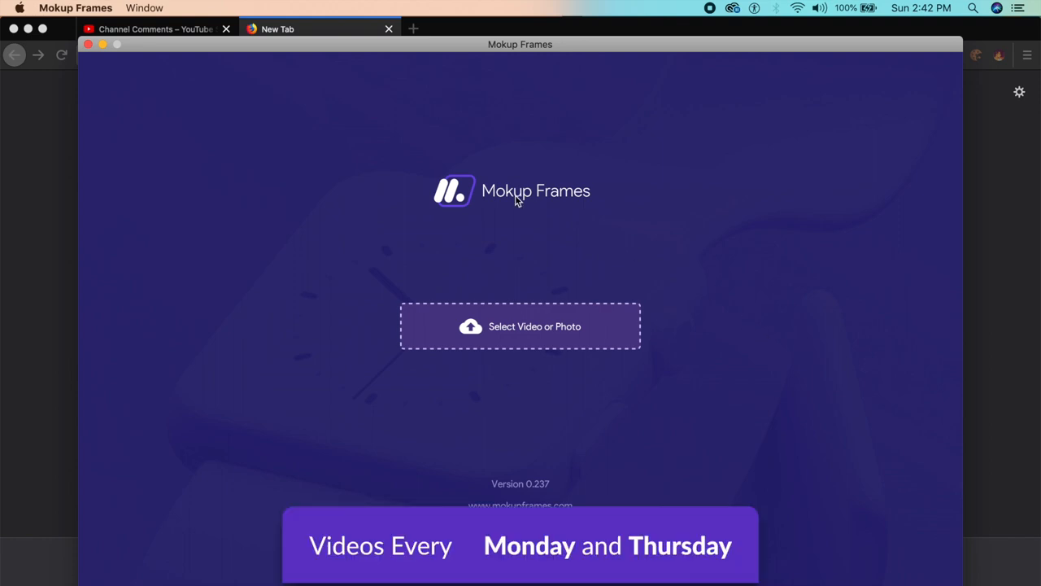
pyautogui.moveTo(327, 197)
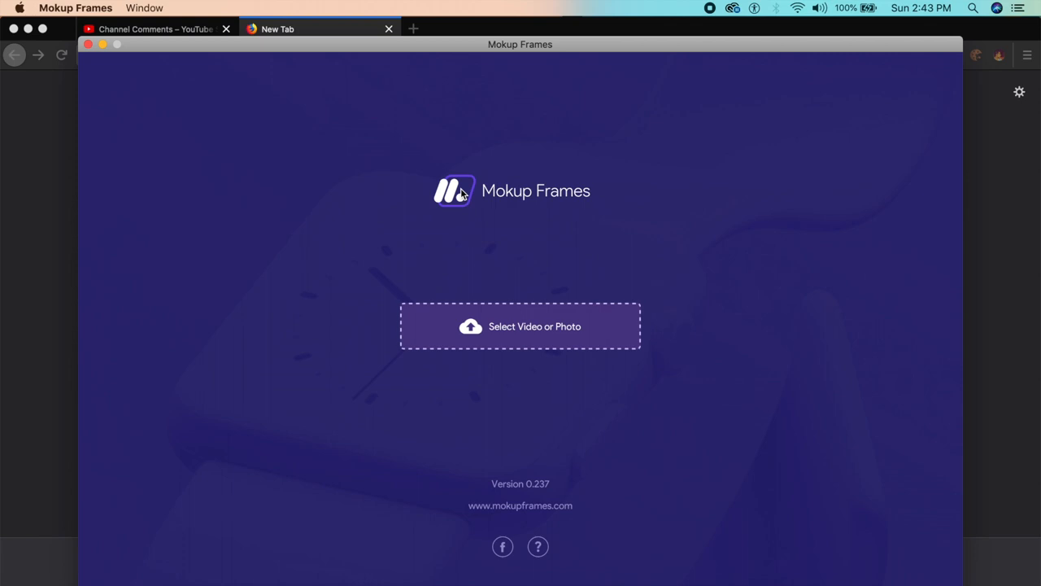
pyautogui.moveTo(584, 283)
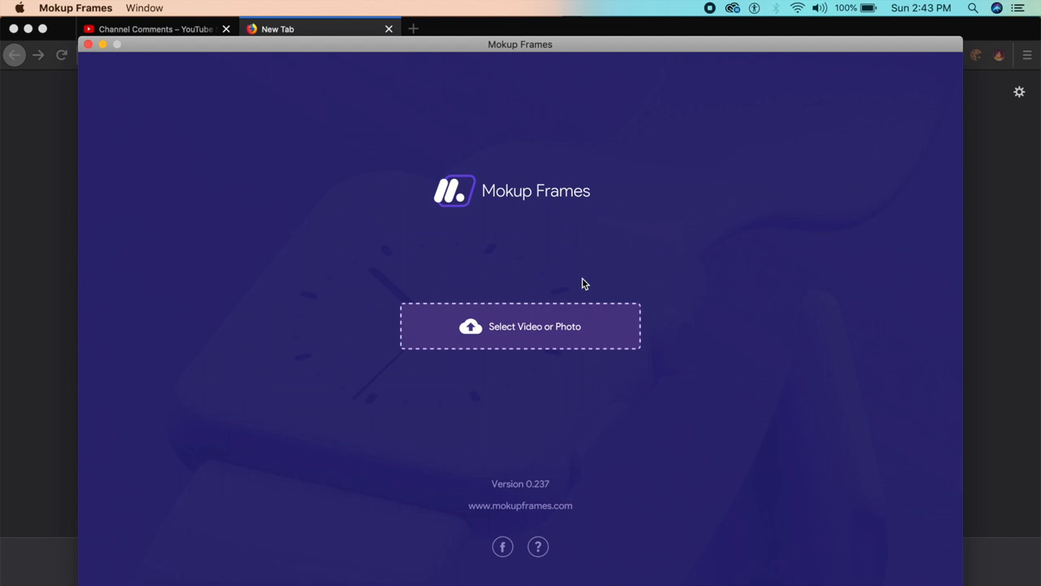
# Step: Load the drop.mp4 recording so it plays inside the upright iPhone XS mockup
pyautogui.click(558, 326)
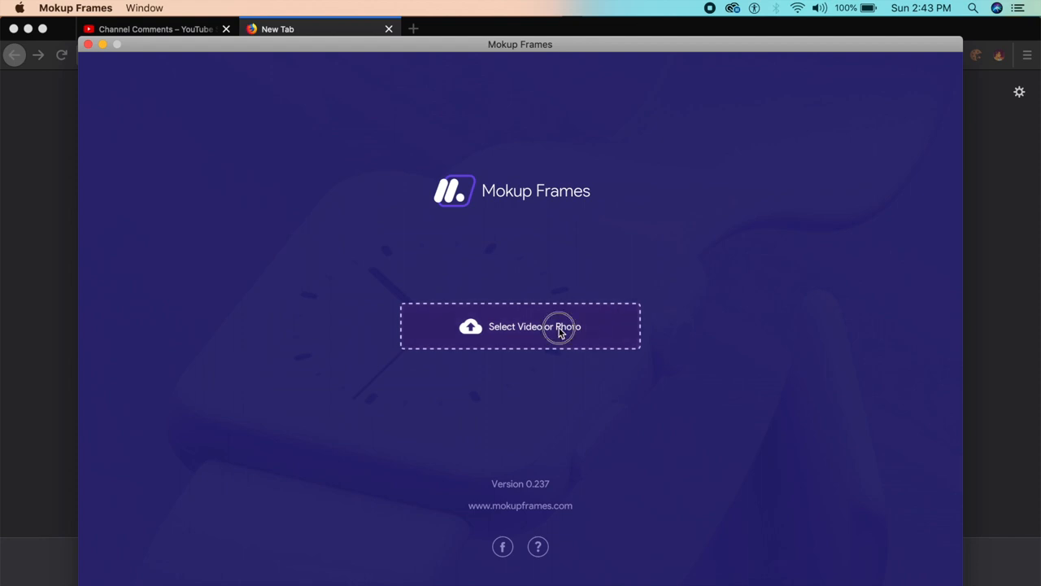
pyautogui.click(519, 326)
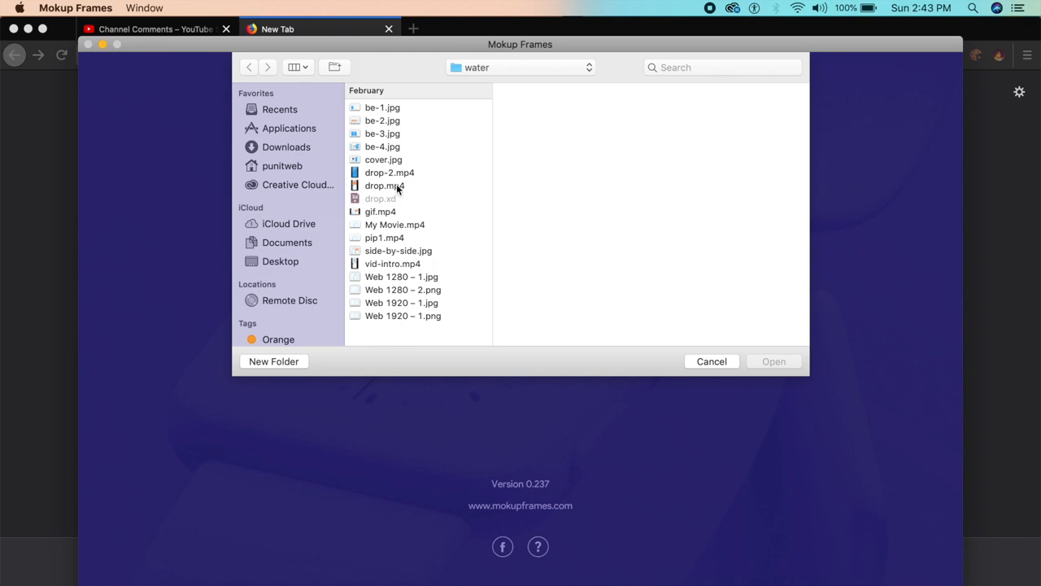
pyautogui.click(383, 186)
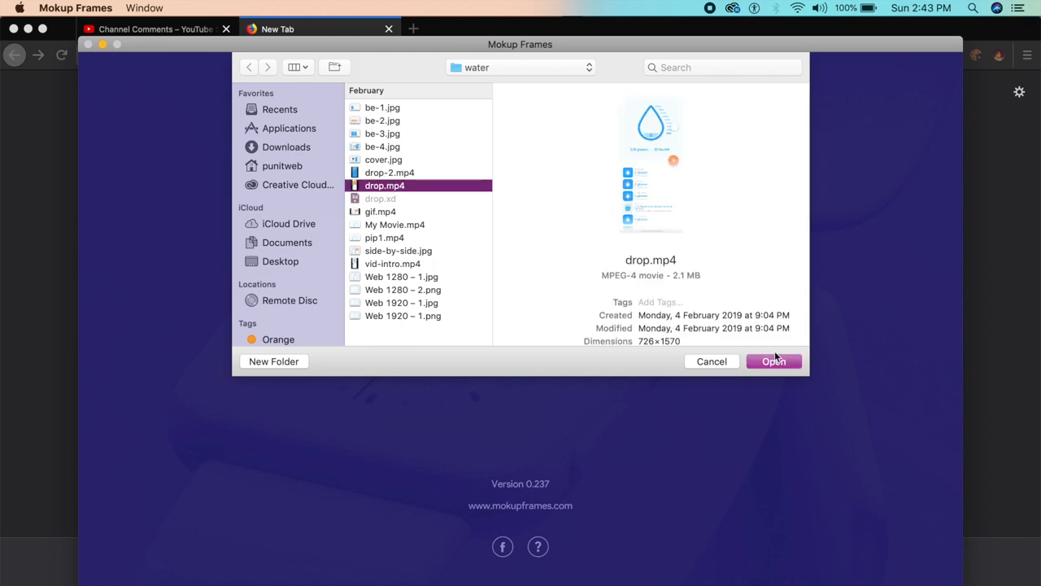
pyautogui.click(773, 360)
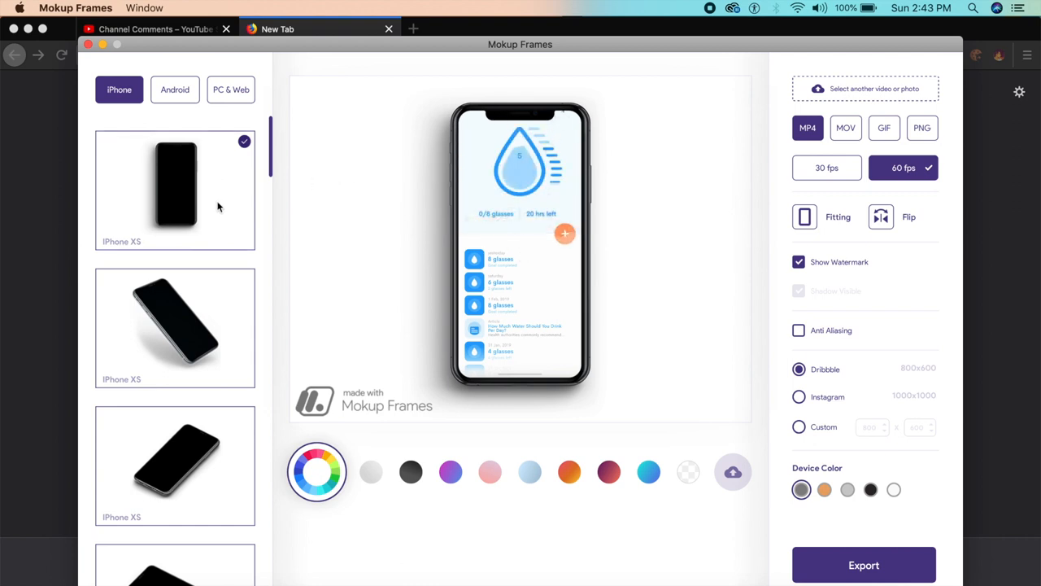
# Step: Show the recording on a tilted iPhone XS with GIF output and anti-aliasing on
pyautogui.click(174, 466)
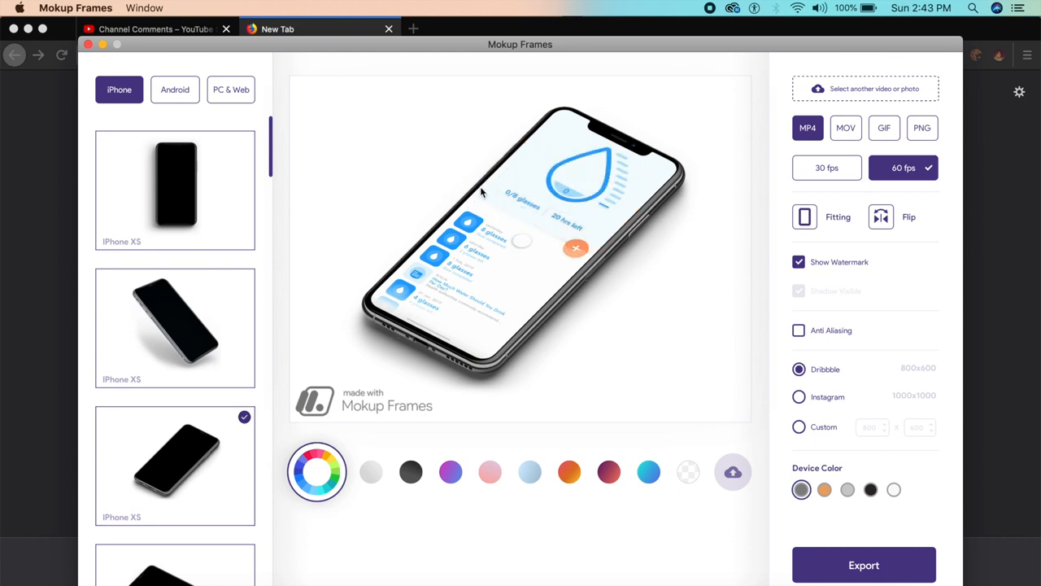
pyautogui.click(884, 127)
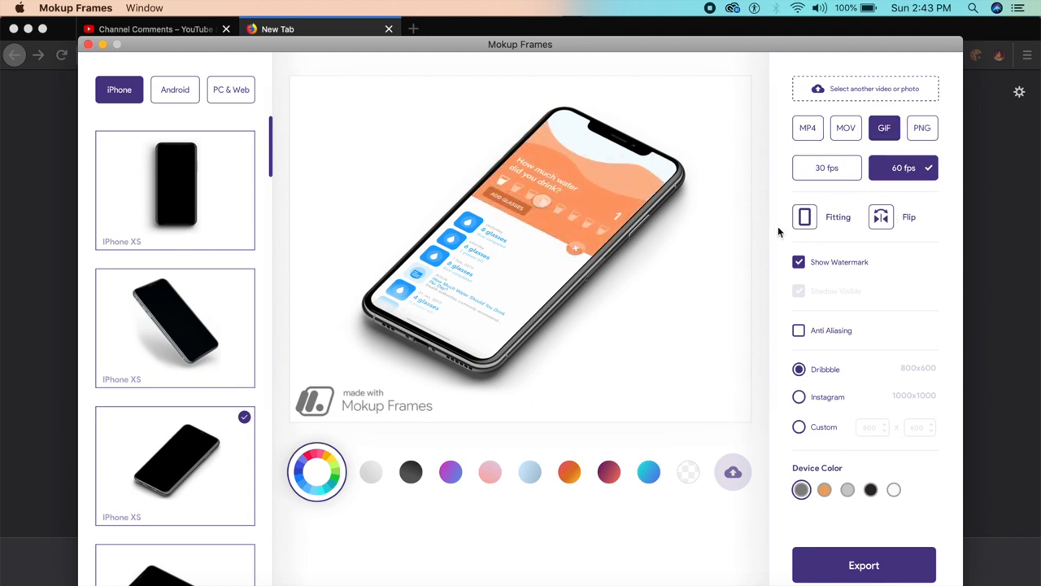
pyautogui.click(798, 329)
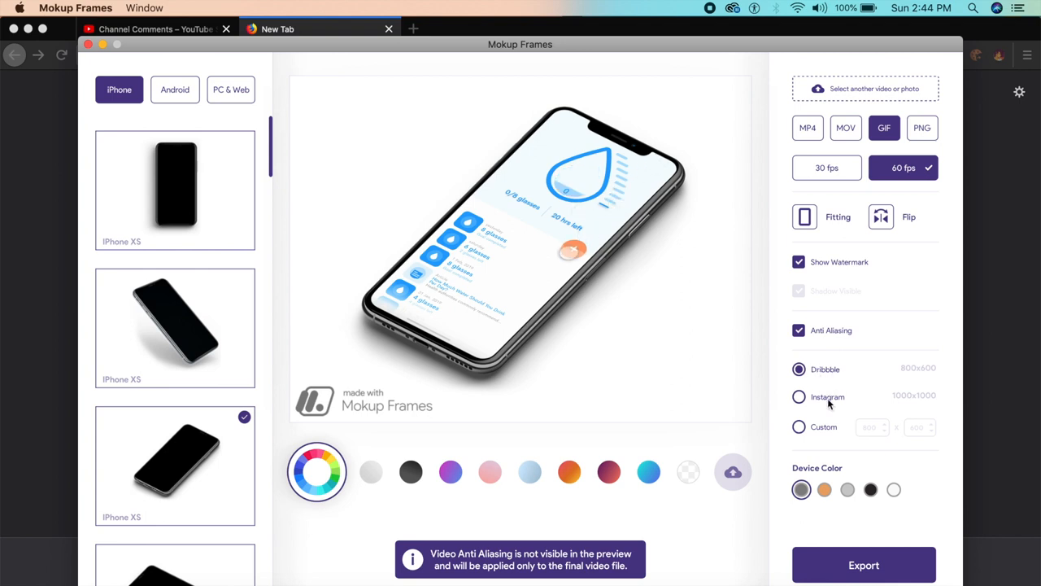
# Step: Try the 1000 × 1000 Instagram and 800 × 600 Dribbble sizes, then settle on a custom size
pyautogui.click(799, 396)
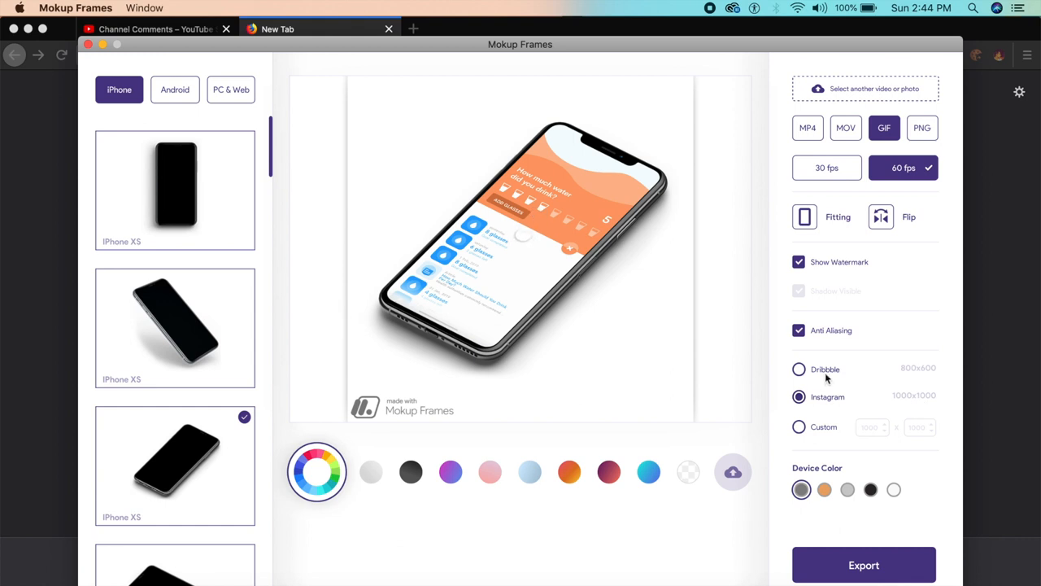
pyautogui.click(799, 369)
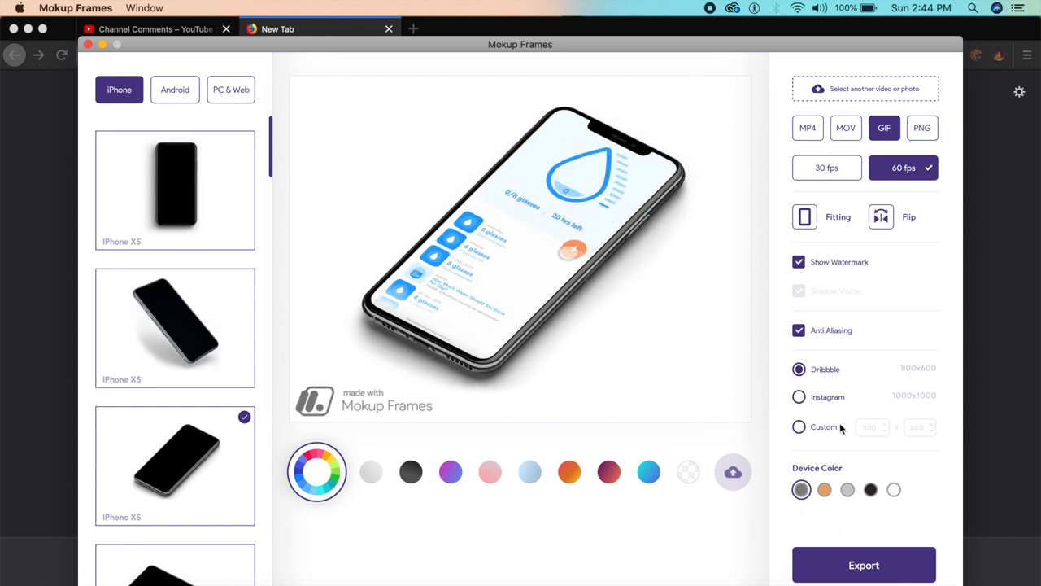
pyautogui.click(799, 426)
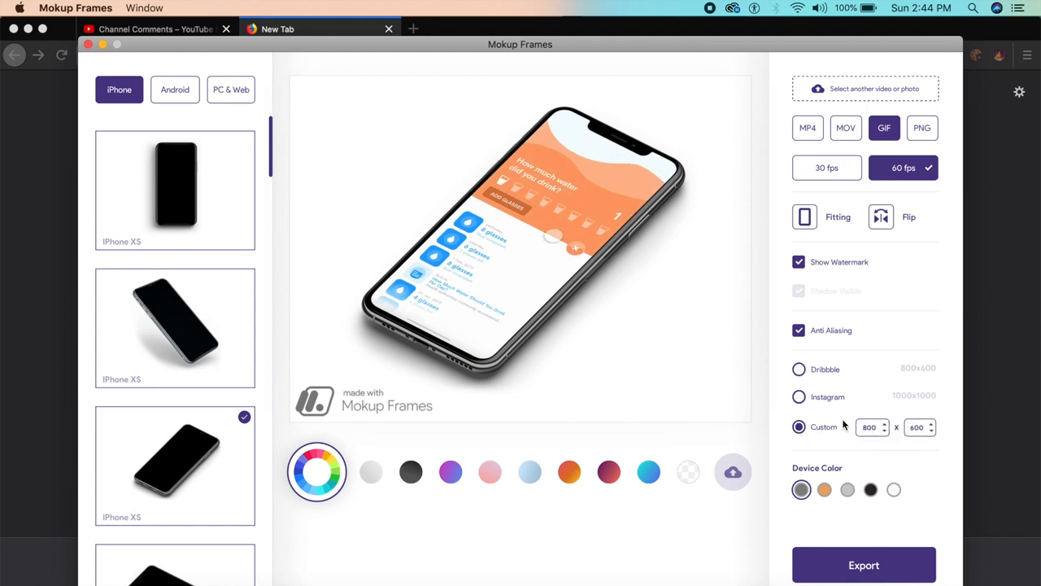
# Step: Make the phone frame white and set a pink-to-blue gradient background behind it
pyautogui.click(824, 489)
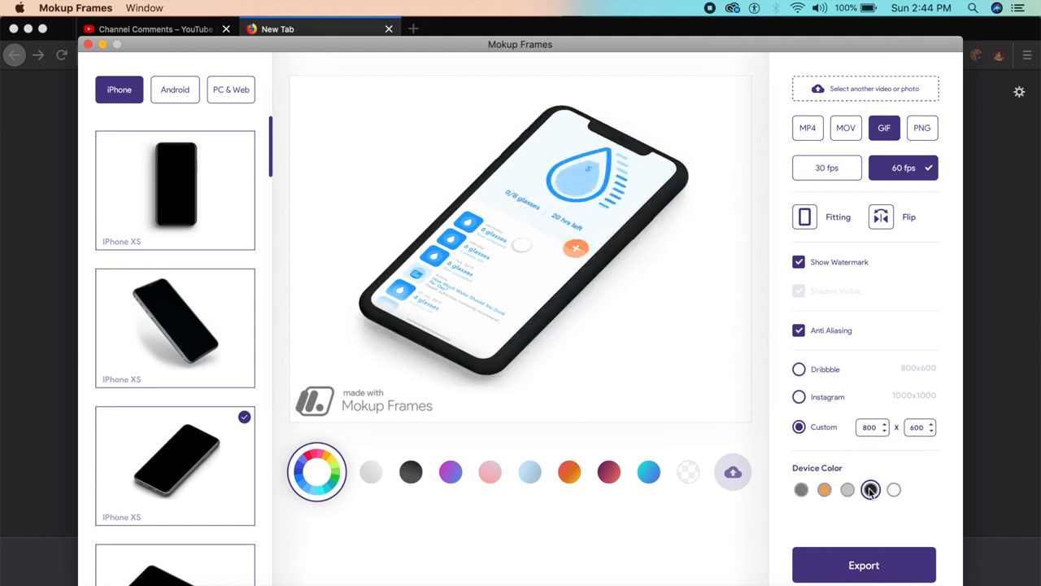
pyautogui.click(894, 489)
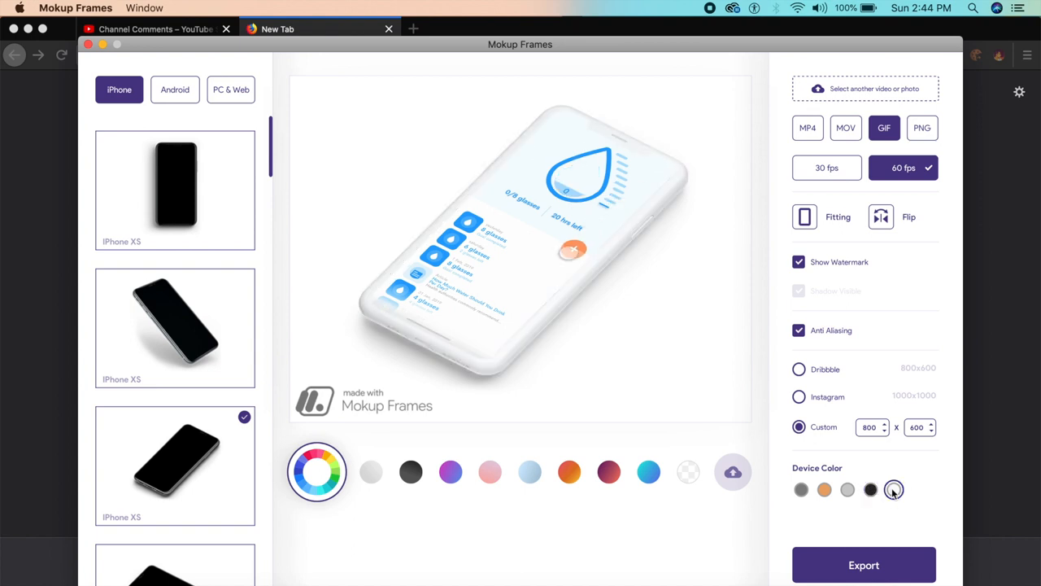
pyautogui.click(894, 489)
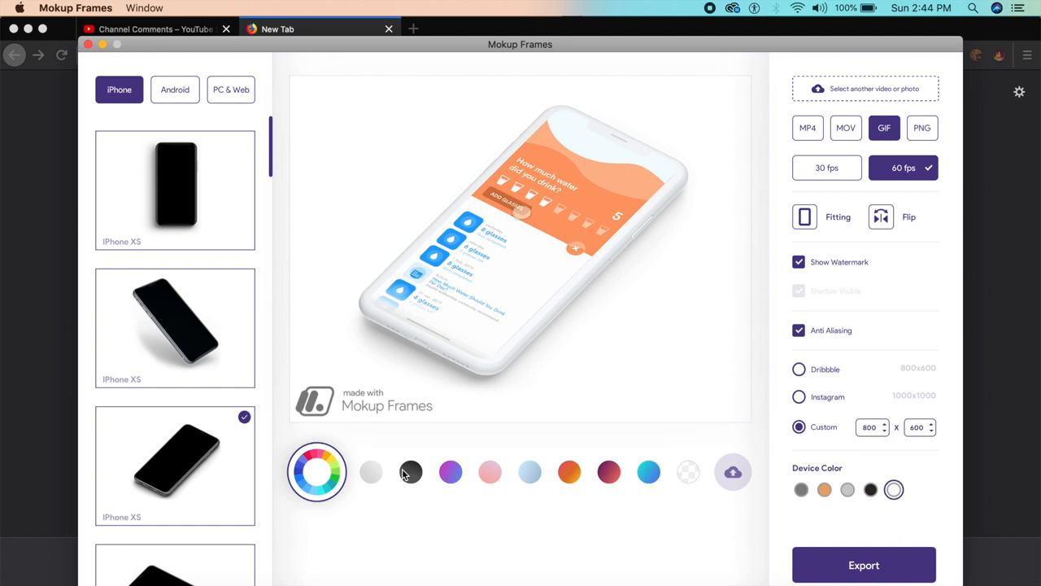
pyautogui.click(451, 472)
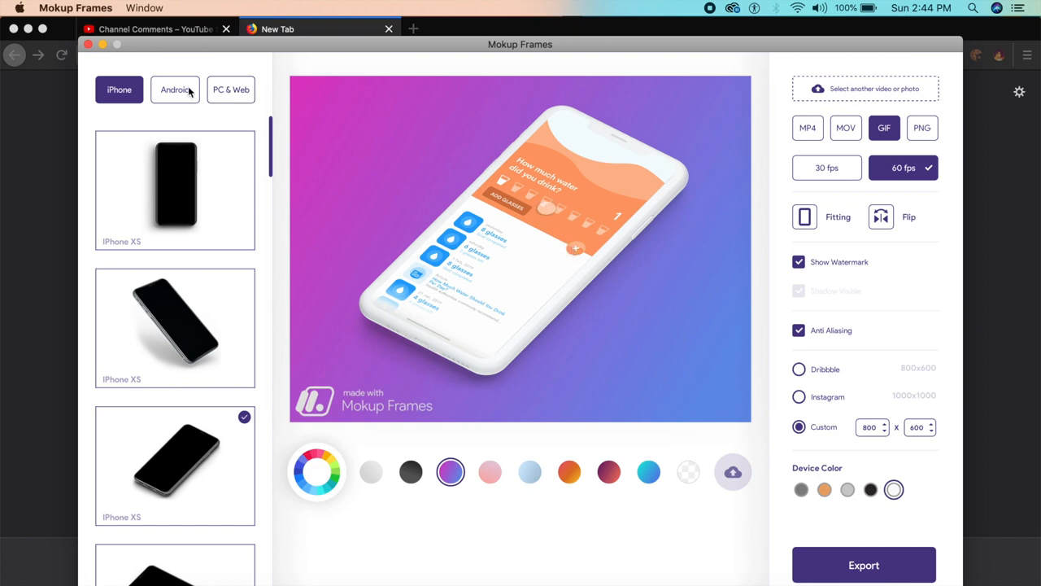
# Step: Show the recording in a sideways Galaxy S9, then browse the PC & Web frames
pyautogui.click(175, 89)
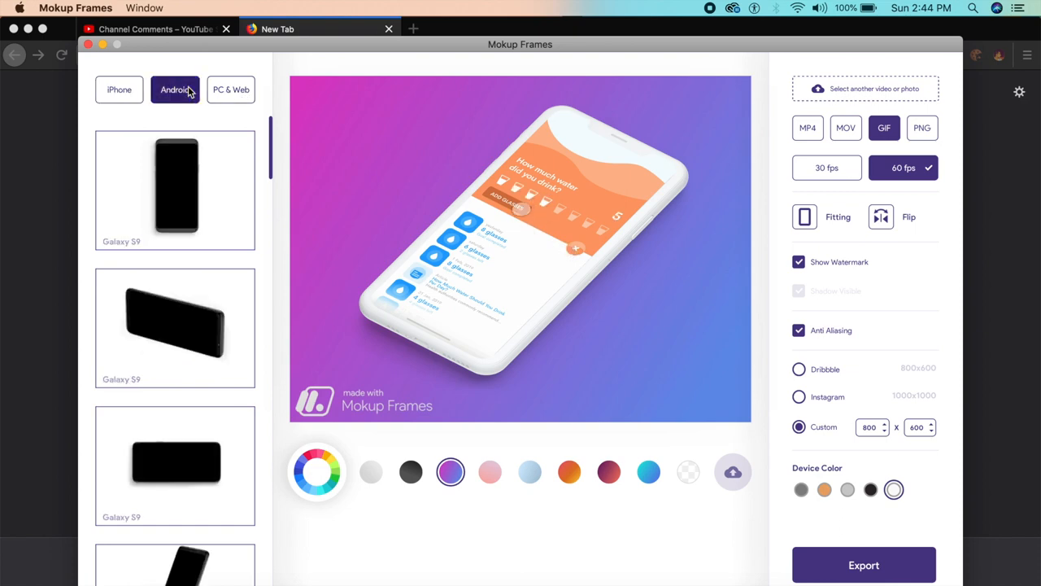
pyautogui.click(175, 189)
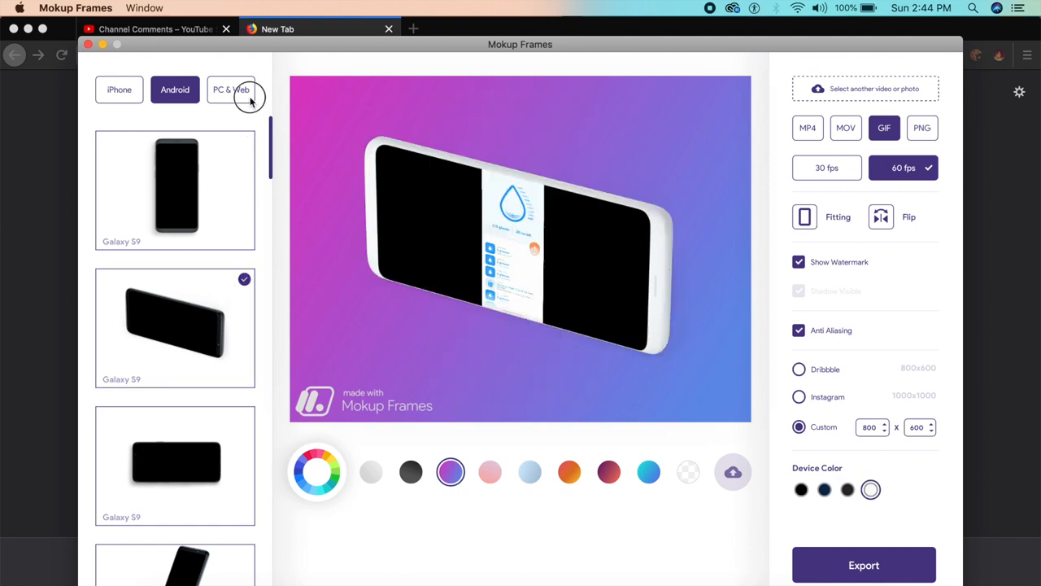
pyautogui.click(231, 89)
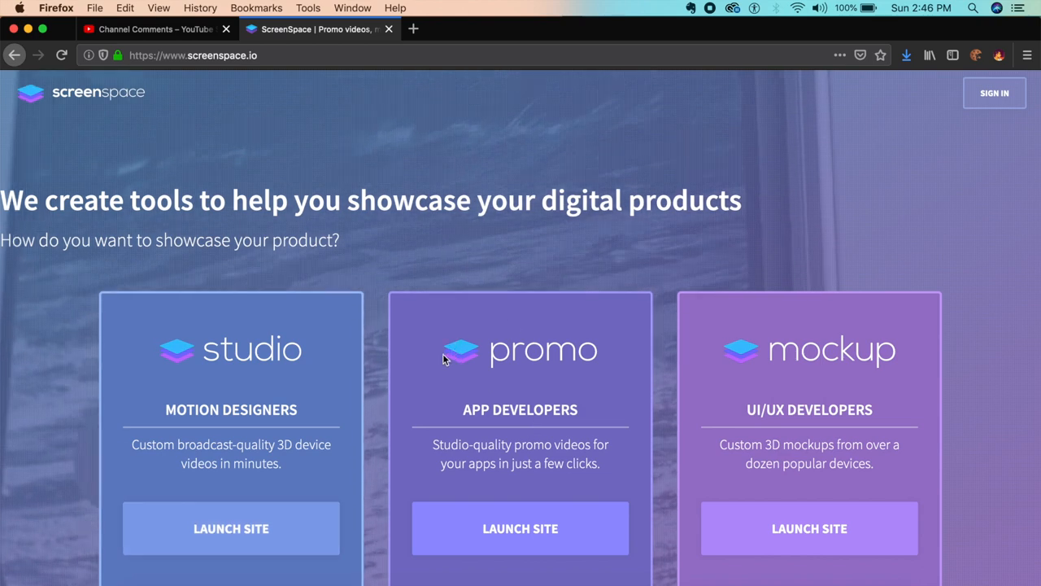
# Step: Launch the Studio product site and start its free sign-up
pyautogui.click(231, 528)
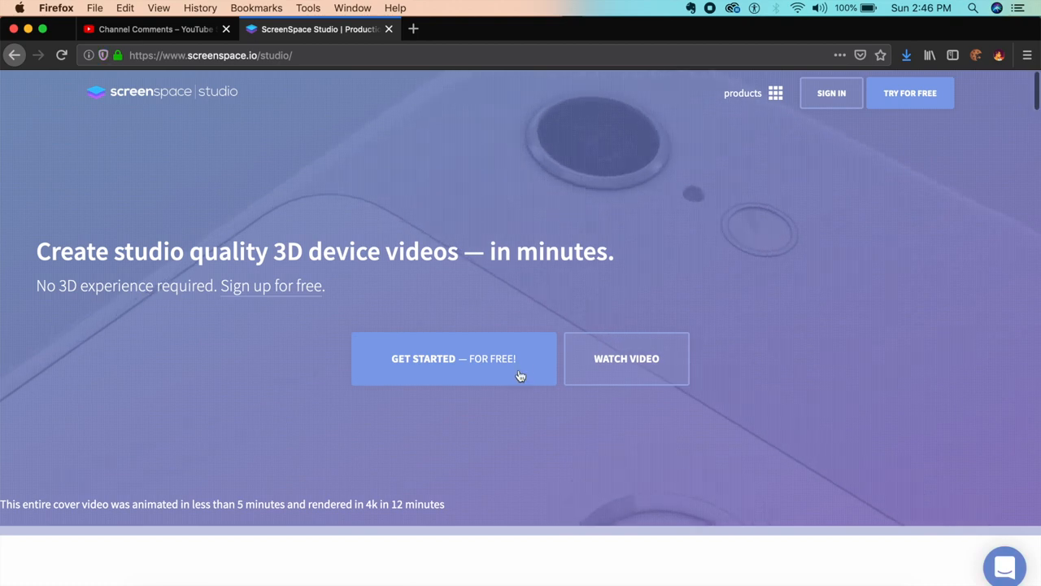
pyautogui.click(453, 358)
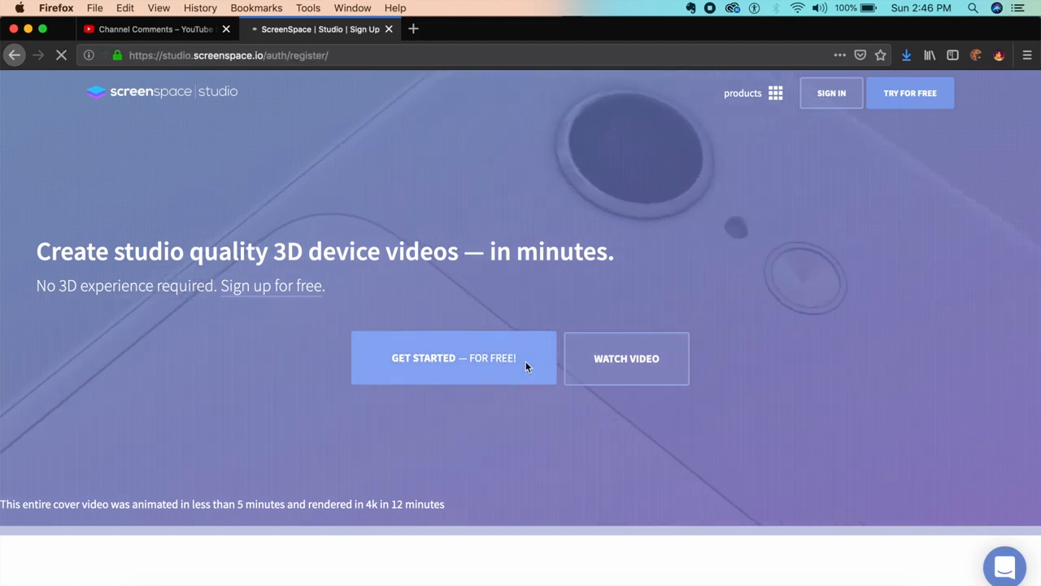
# Step: Continue to the sign-up options offering email, Facebook and Google
pyautogui.click(453, 358)
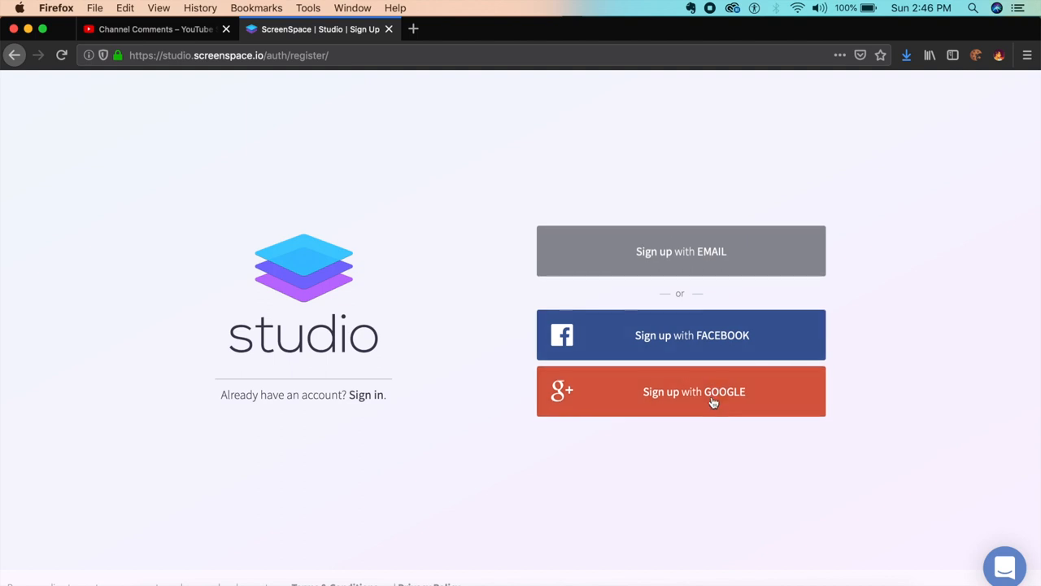
pyautogui.moveTo(444, 256)
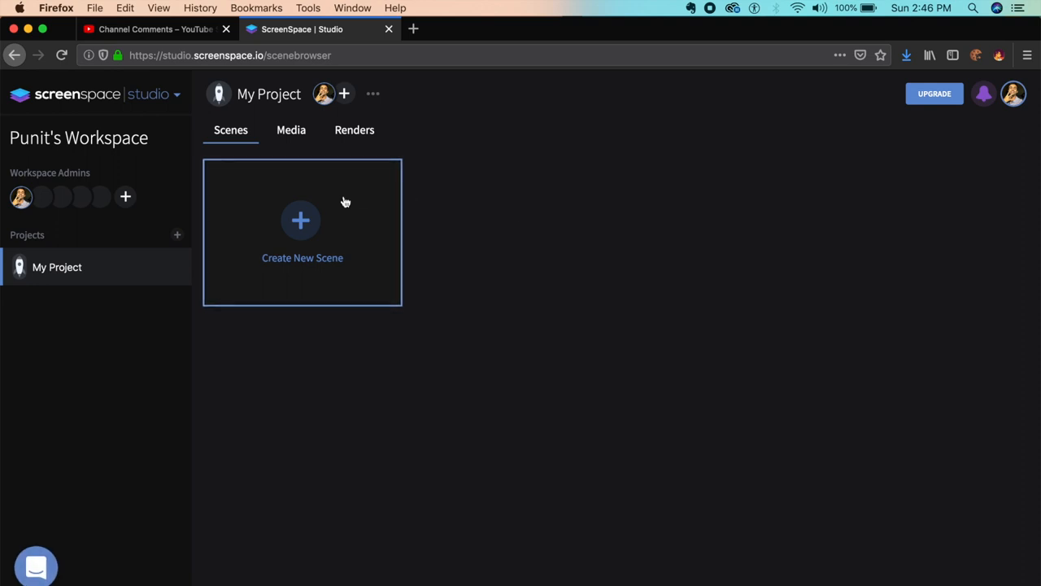
pyautogui.moveTo(324, 234)
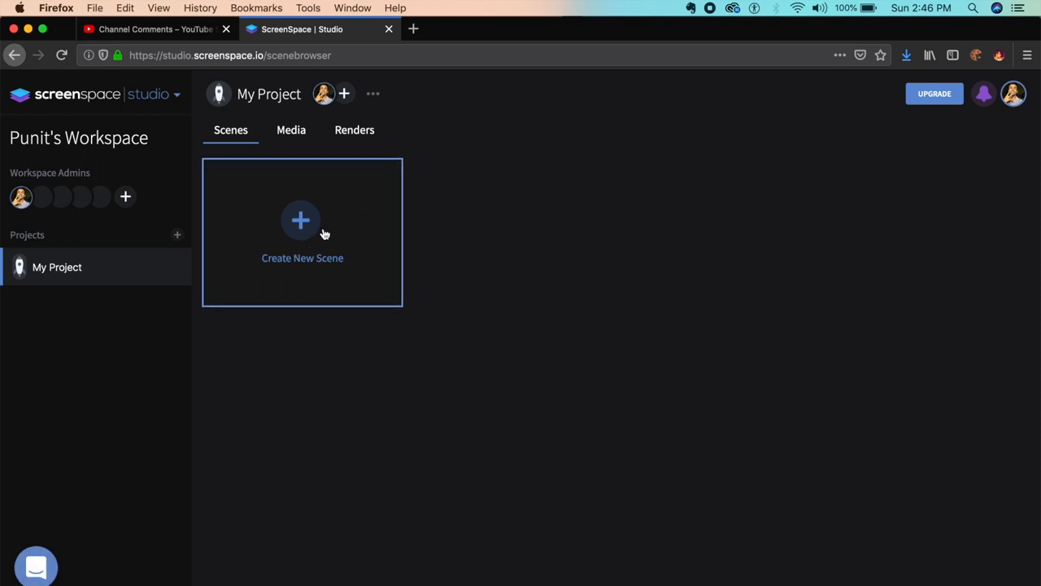
# Step: Create a new scene and add an iPhone XS device model to it
pyautogui.click(302, 221)
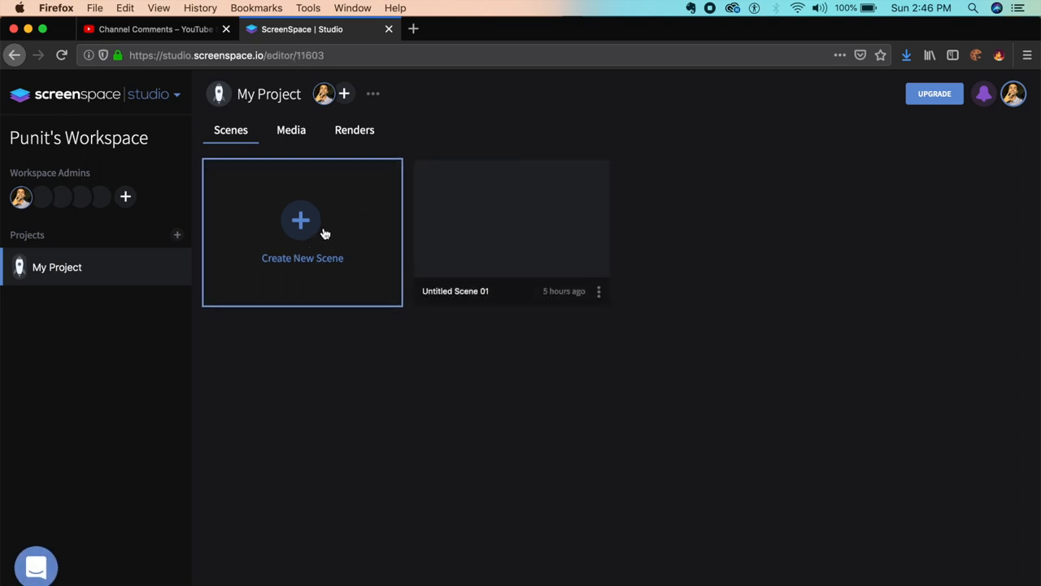
pyautogui.click(511, 217)
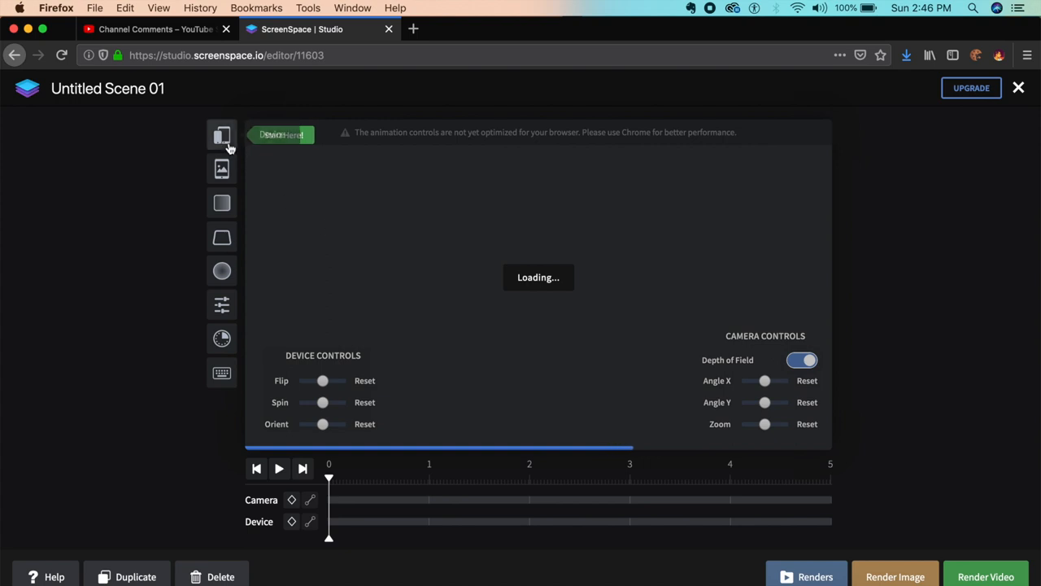
pyautogui.click(222, 135)
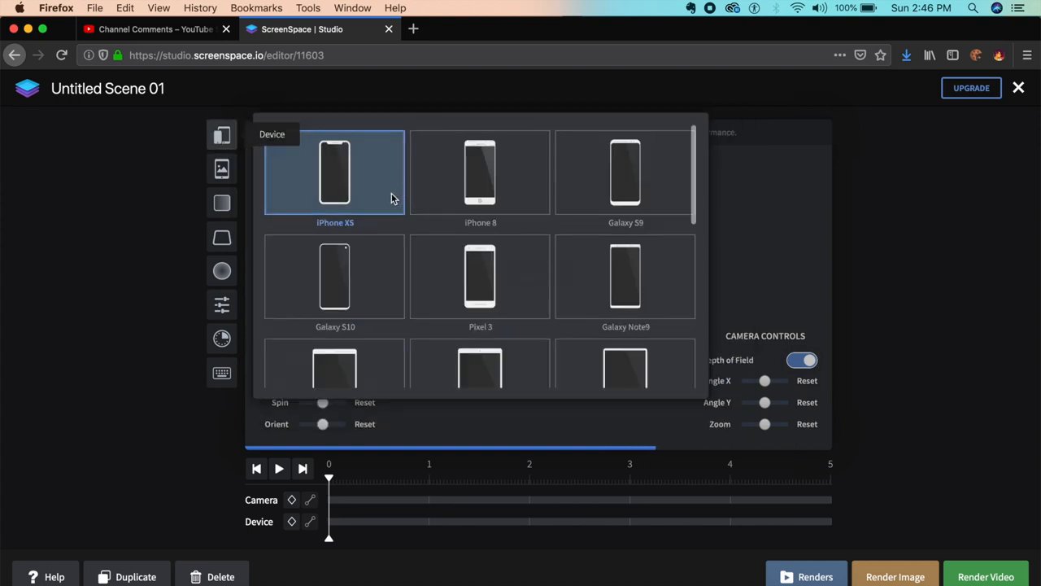
pyautogui.moveTo(362, 187)
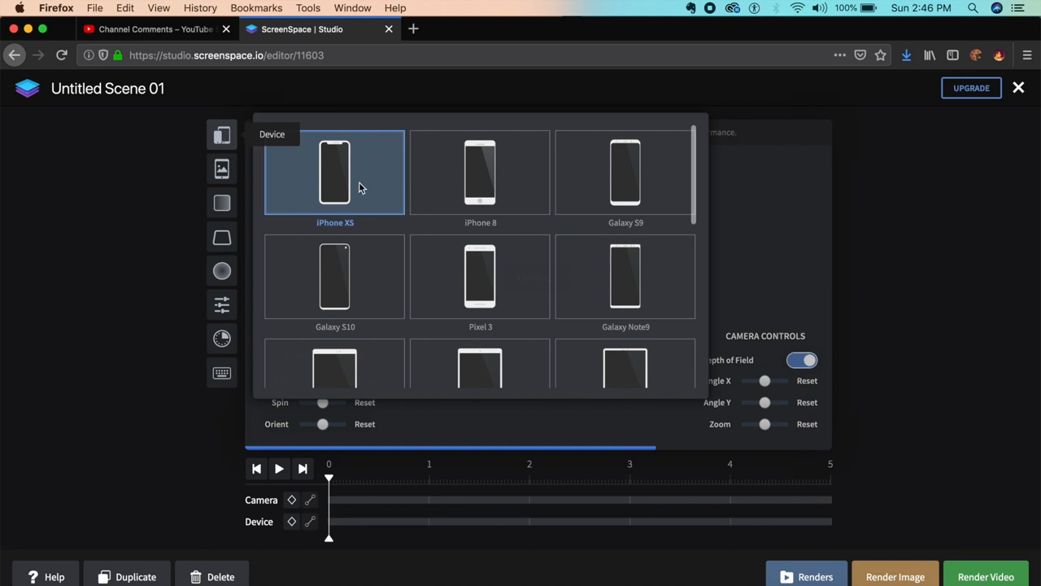
pyautogui.moveTo(391, 196)
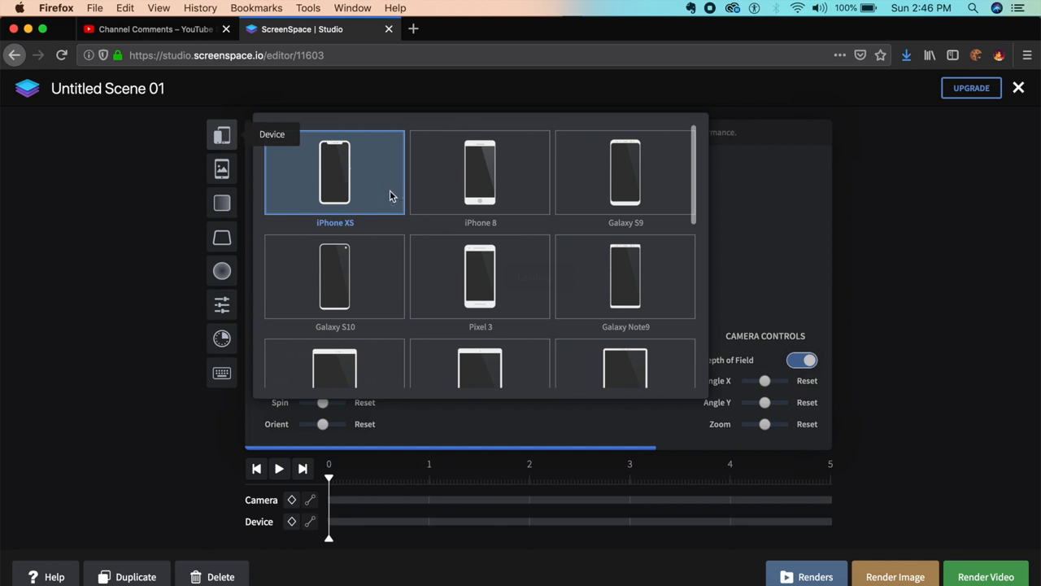
pyautogui.click(334, 171)
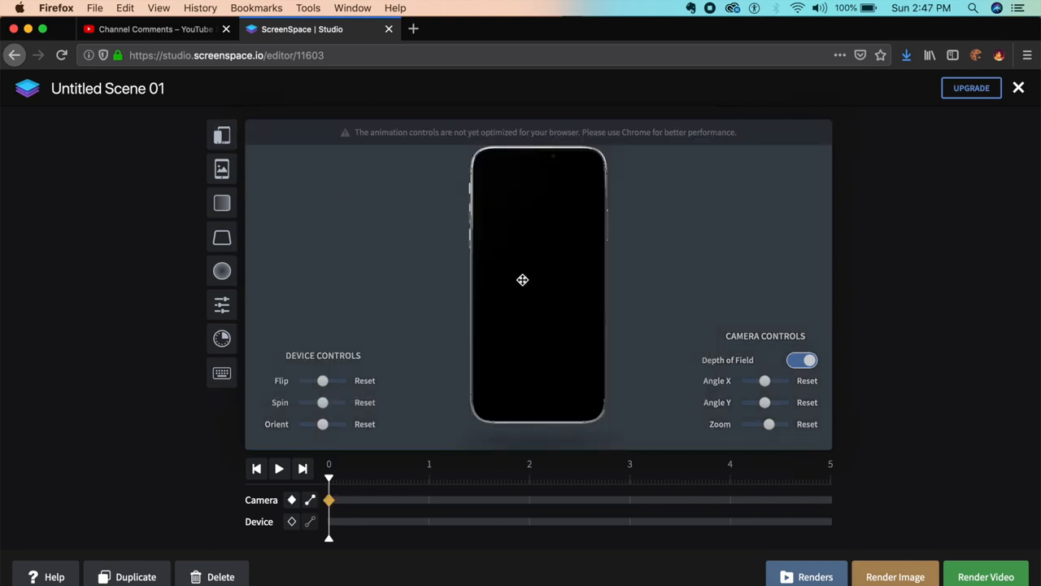
pyautogui.moveTo(498, 206)
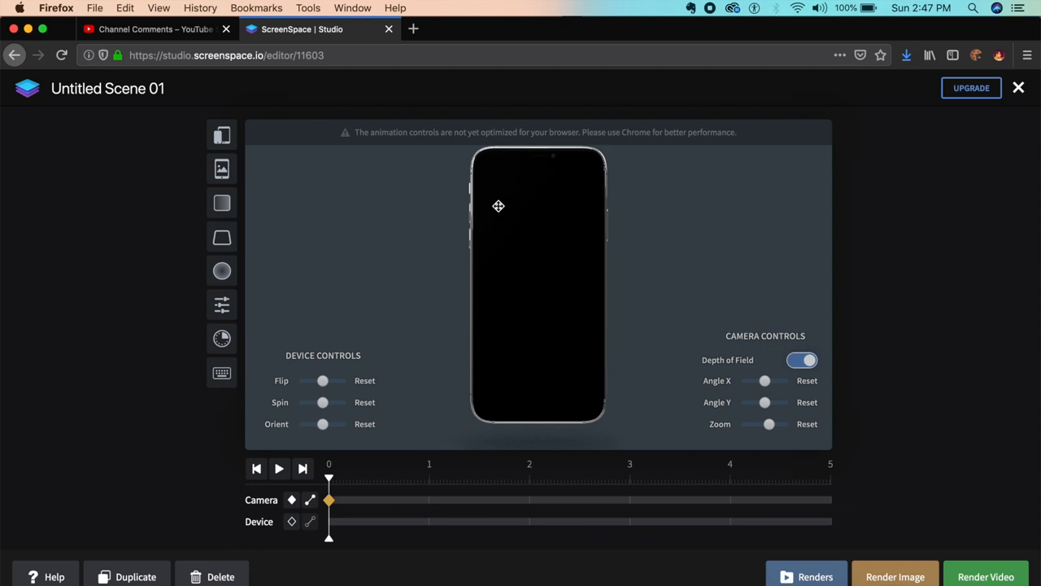
pyautogui.moveTo(574, 359)
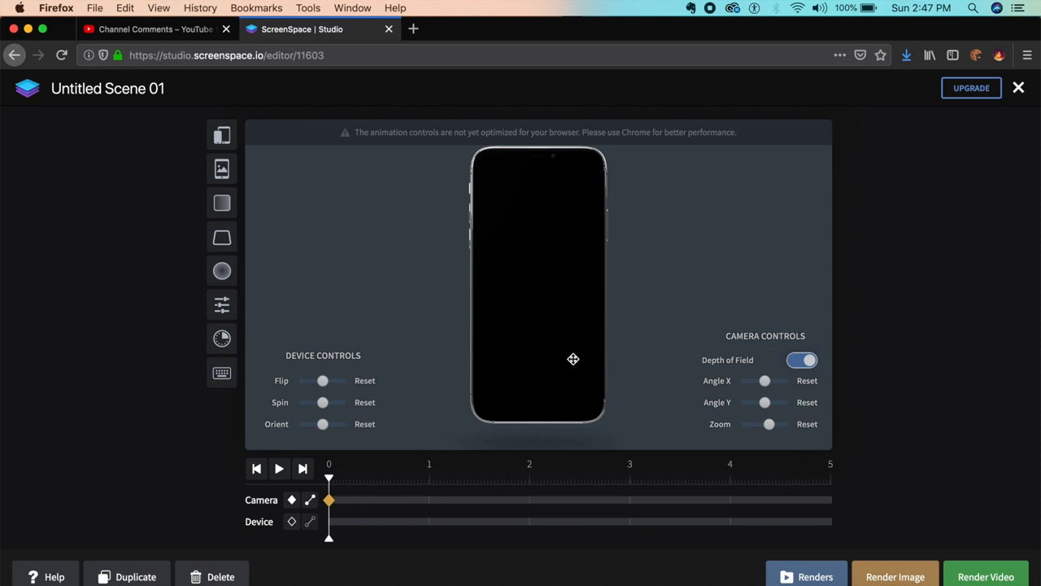
pyautogui.moveTo(407, 405)
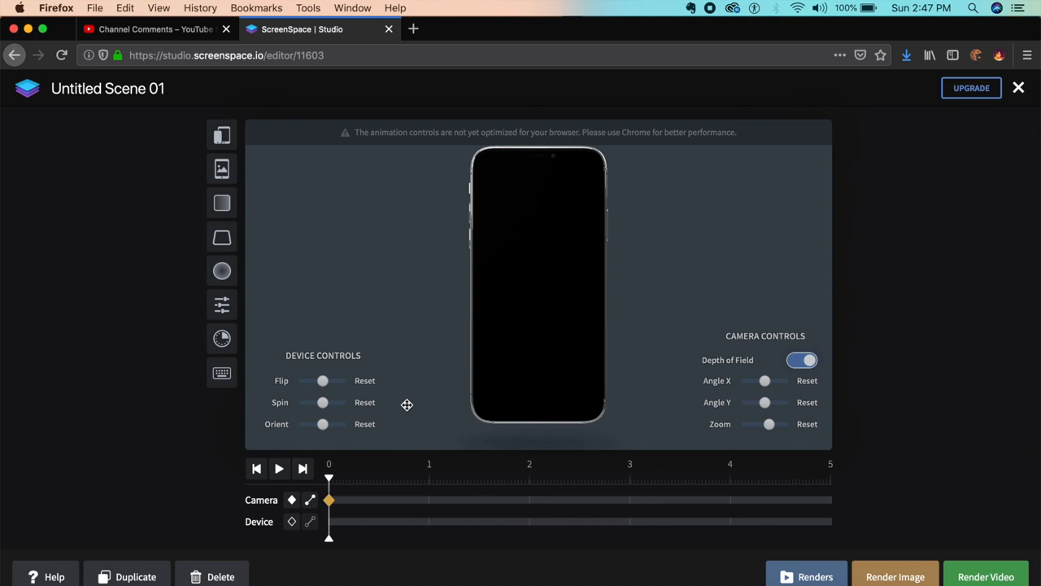
pyautogui.click(222, 169)
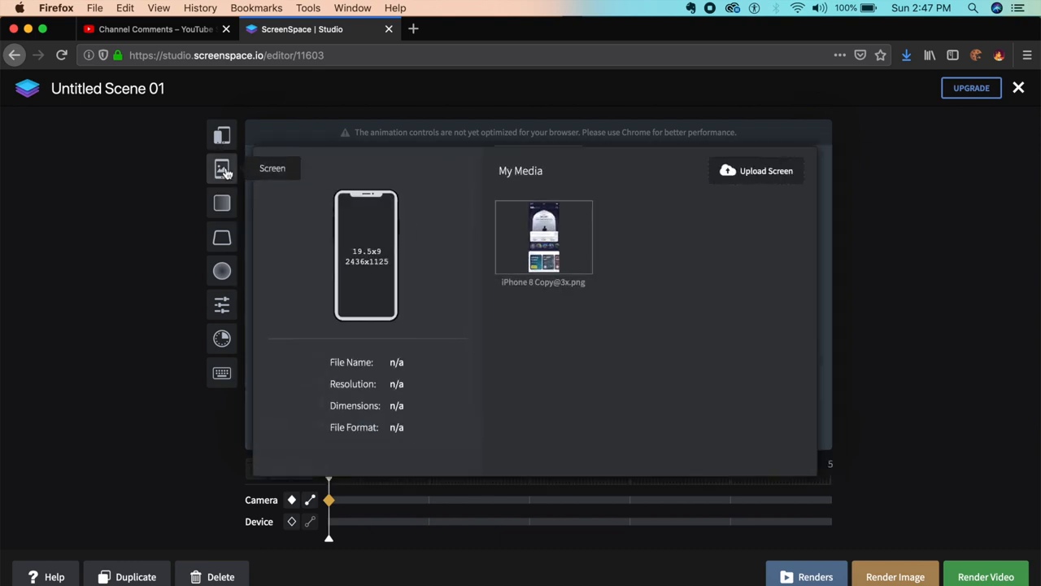
pyautogui.moveTo(369, 334)
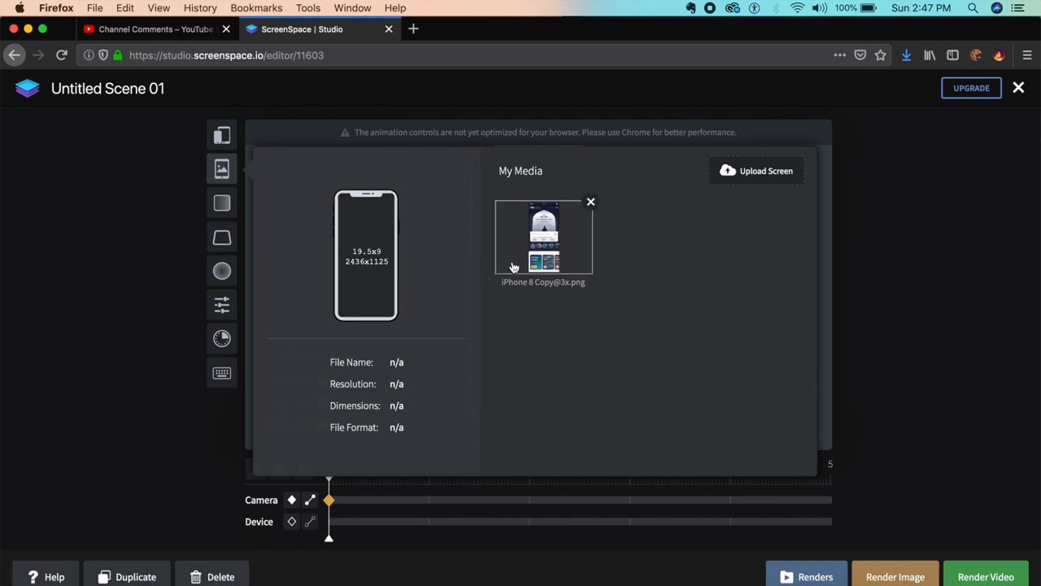
pyautogui.click(756, 170)
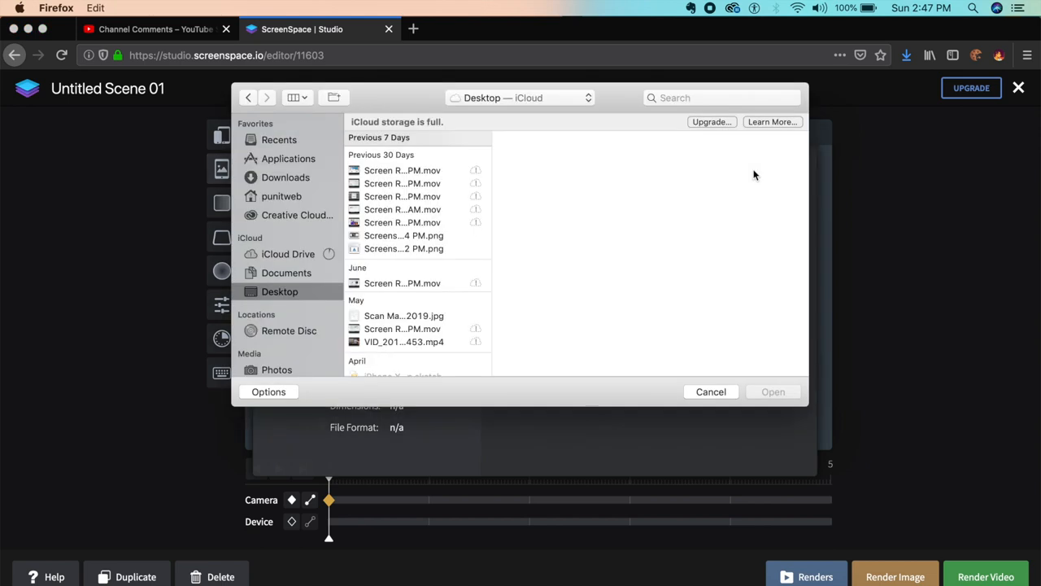
pyautogui.click(710, 392)
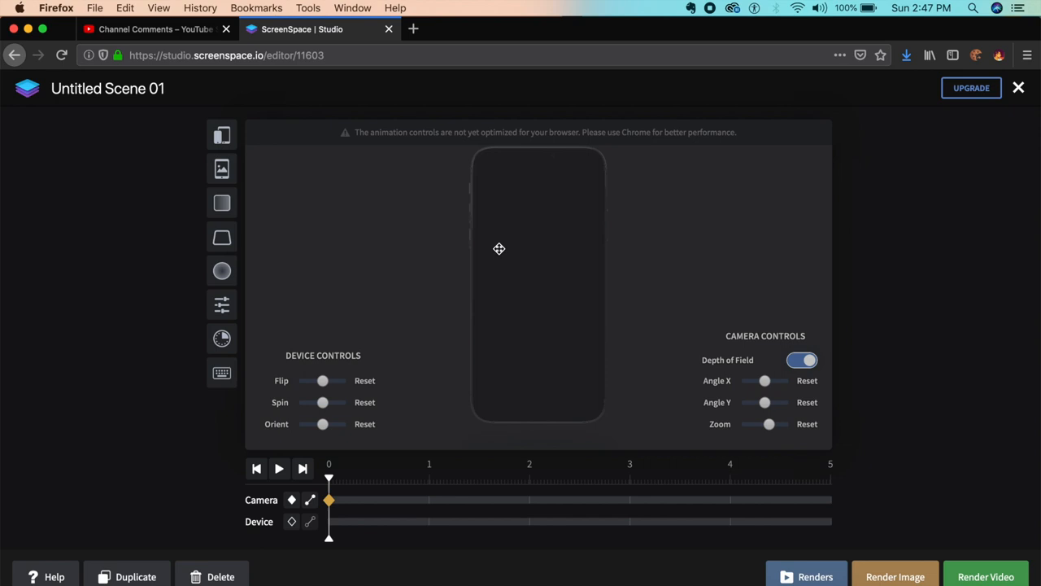
pyautogui.moveTo(640, 145)
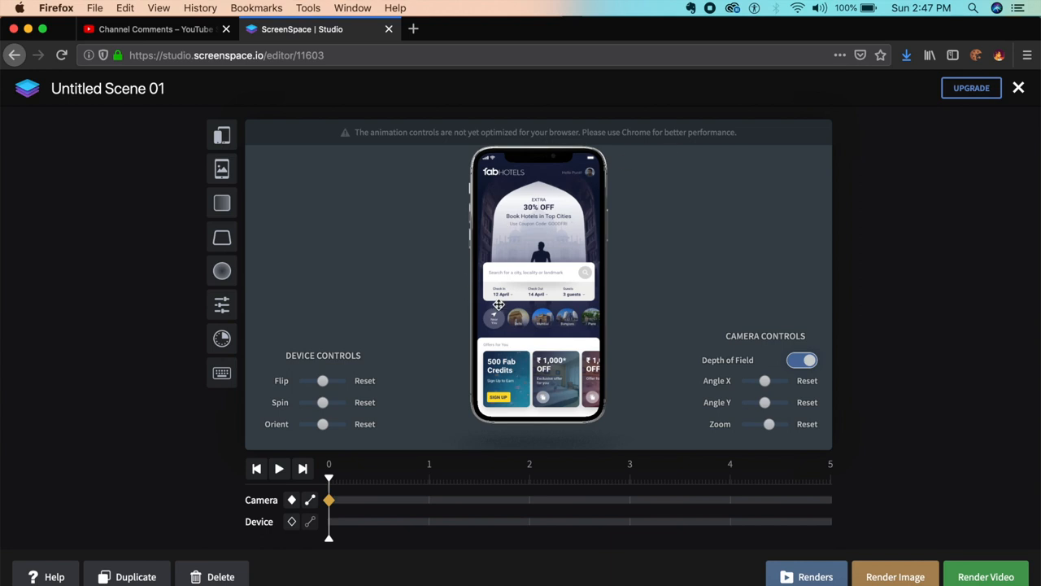
# Step: Adjust the Flip, Spin and Orient sliders to angle the phone into a three-quarter view
pyautogui.moveTo(322, 380); pyautogui.dragTo(359, 380)
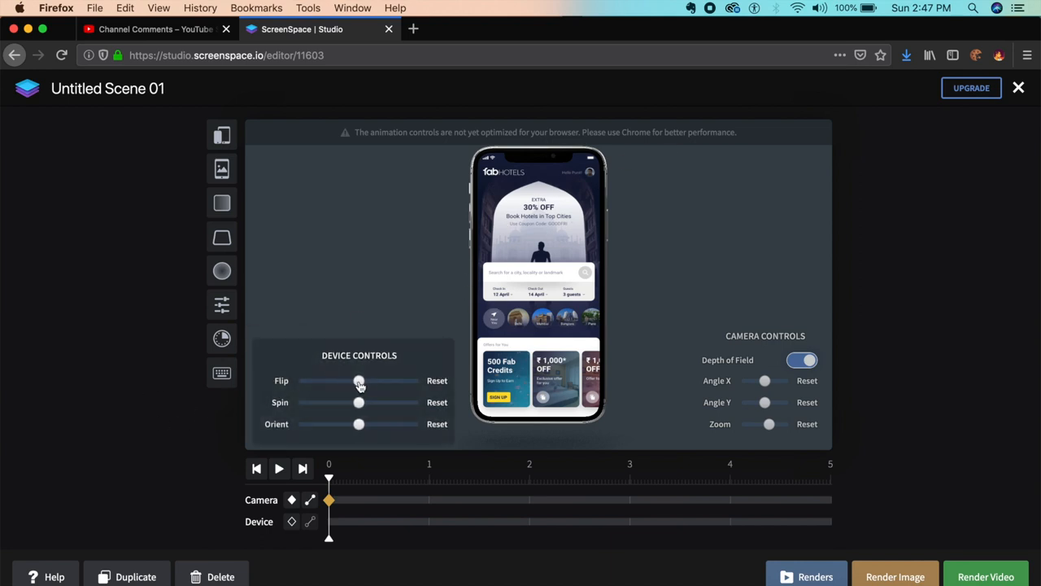
pyautogui.moveTo(358, 380); pyautogui.dragTo(394, 380)
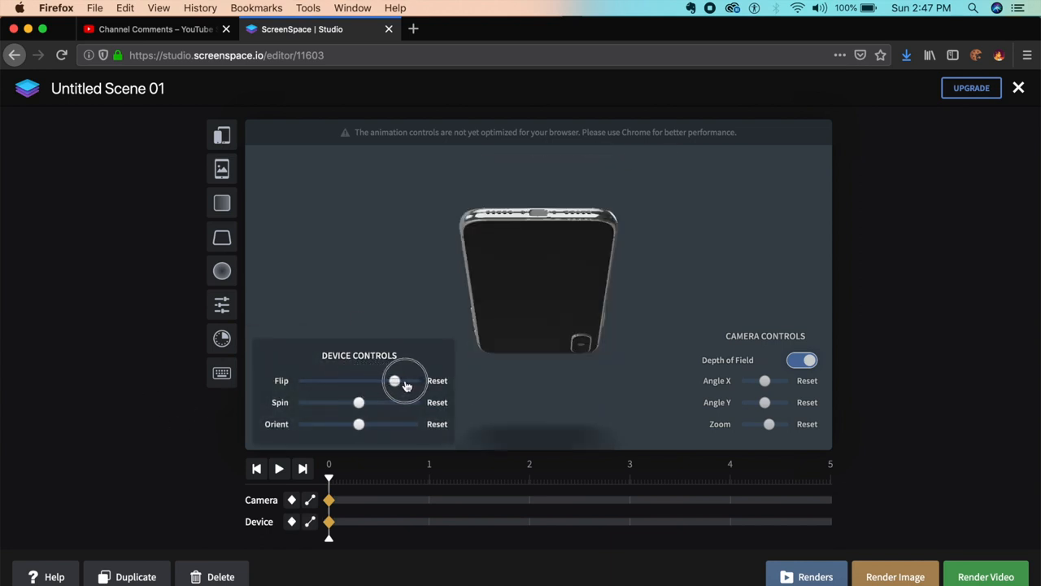
pyautogui.moveTo(394, 380); pyautogui.dragTo(412, 381)
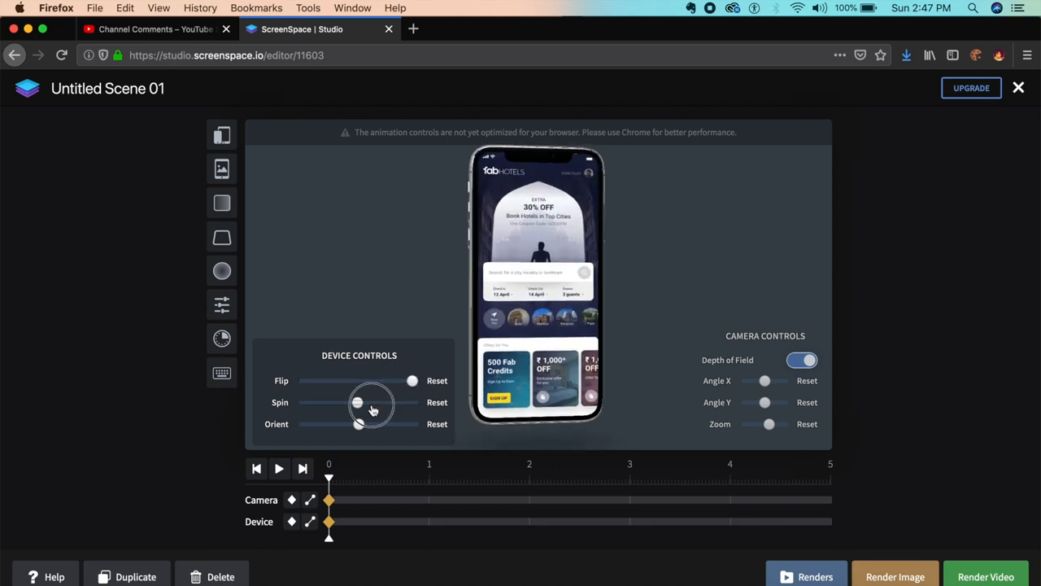
pyautogui.moveTo(358, 402); pyautogui.dragTo(406, 401)
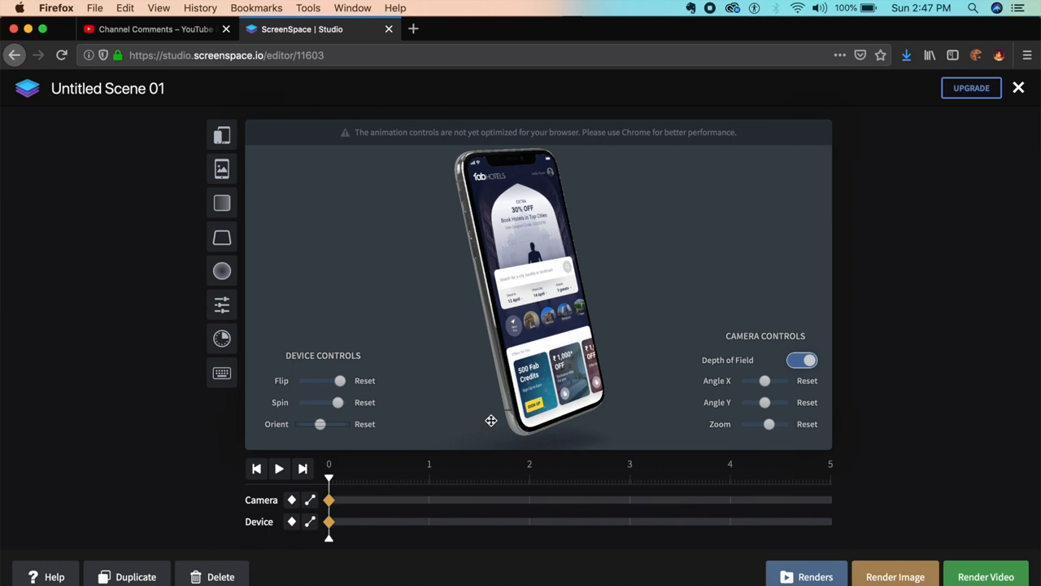
pyautogui.moveTo(290, 216)
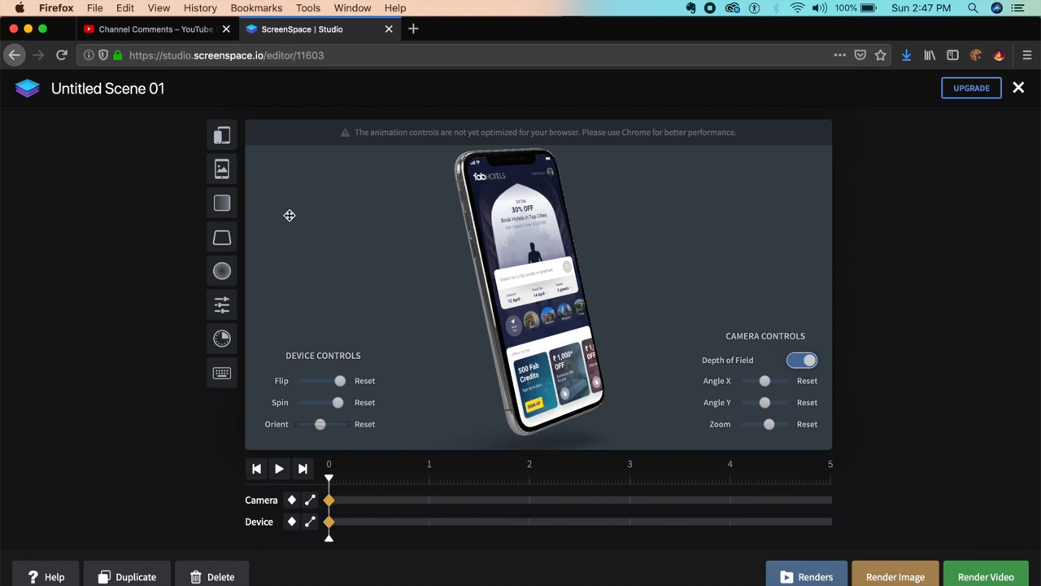
pyautogui.moveTo(222, 270)
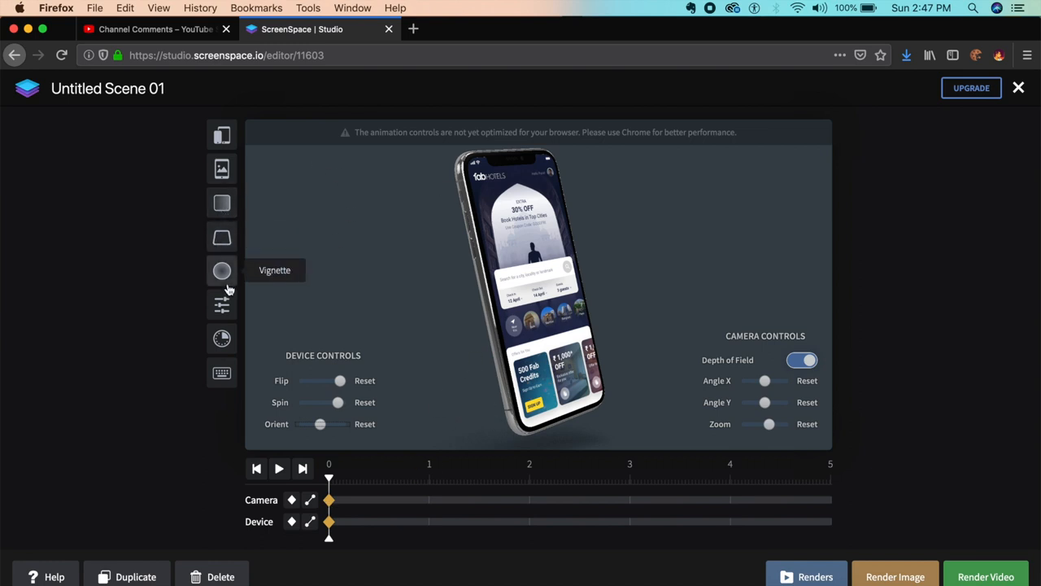
# Step: Apply a camera preset to the scene and preview its animation, pausing partway through
pyautogui.click(222, 305)
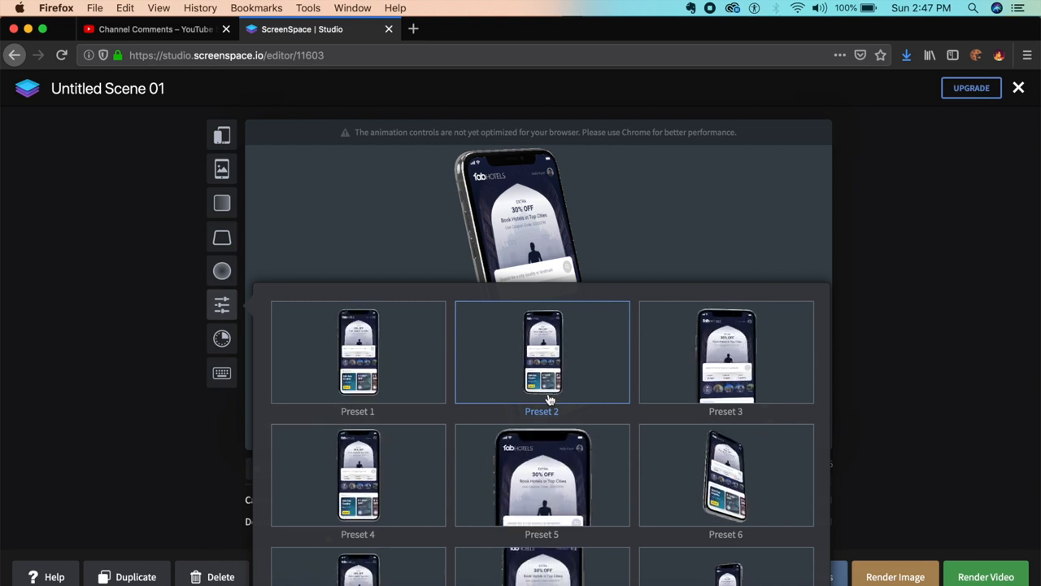
pyautogui.click(542, 351)
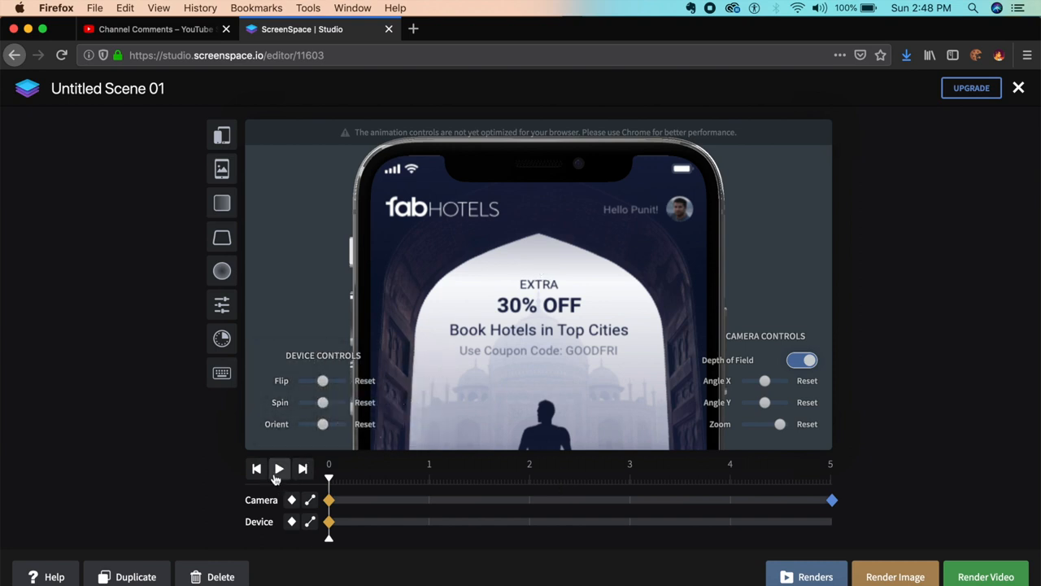
pyautogui.click(279, 467)
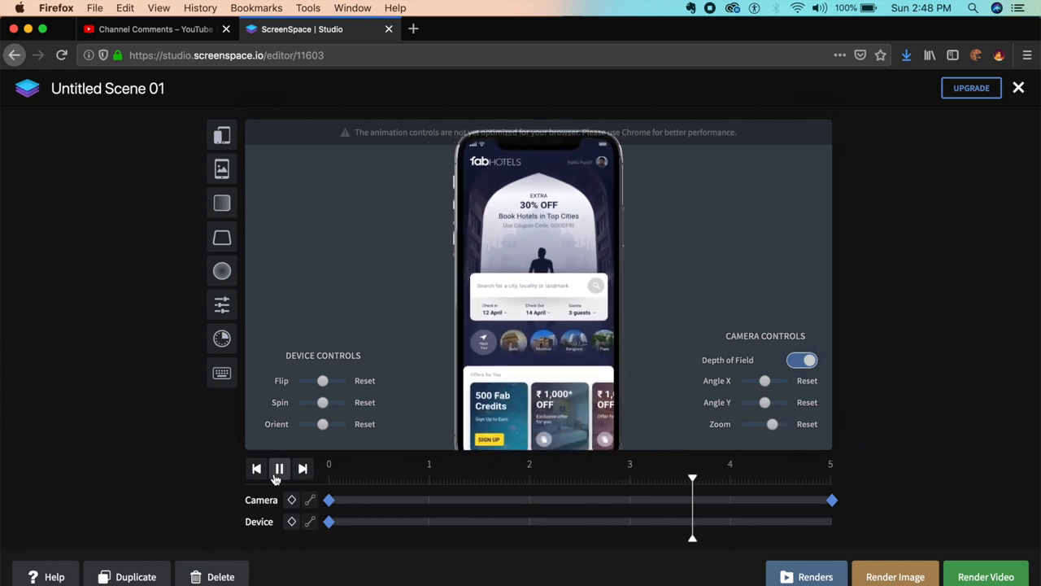
pyautogui.click(279, 467)
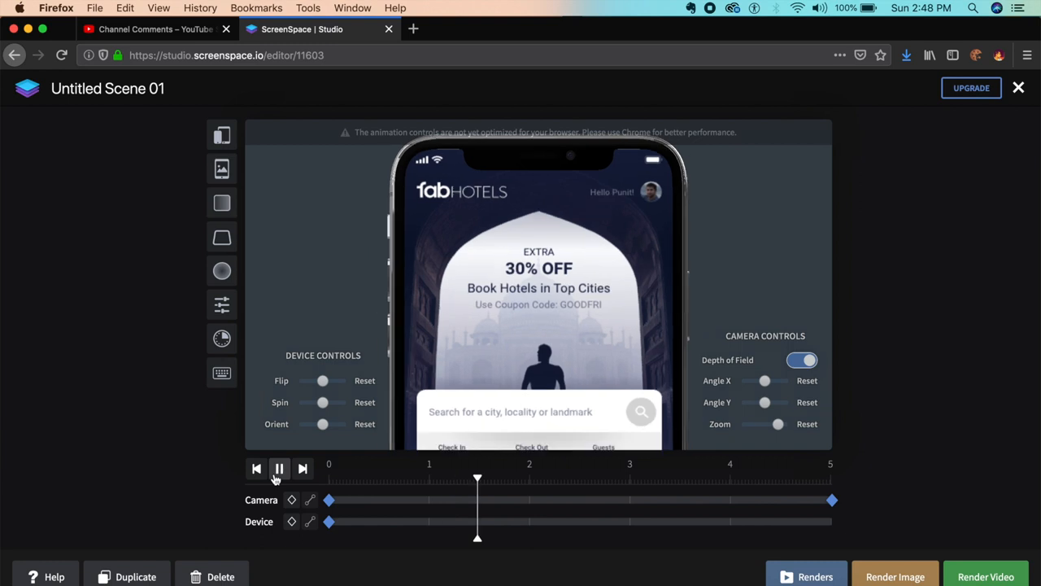
pyautogui.click(279, 468)
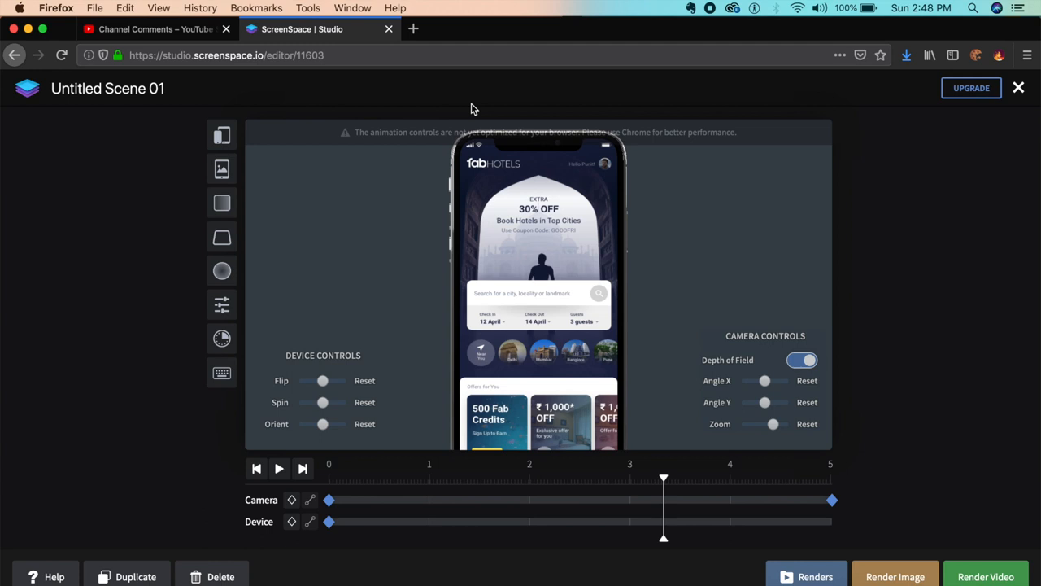
pyautogui.moveTo(587, 142)
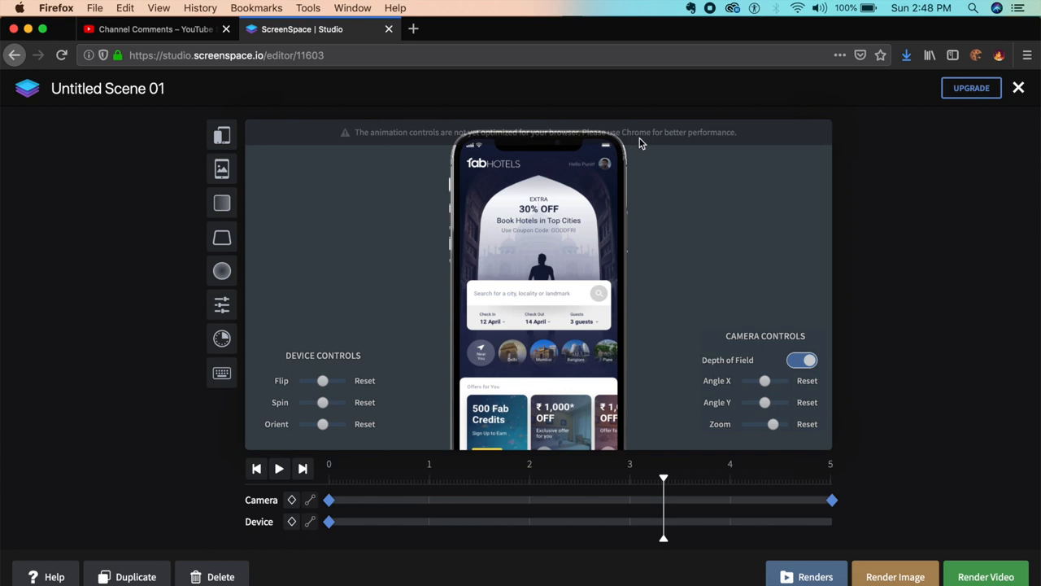
# Step: Record a zoomed-out Camera keyframe at the playhead near 3.3 seconds
pyautogui.click(801, 359)
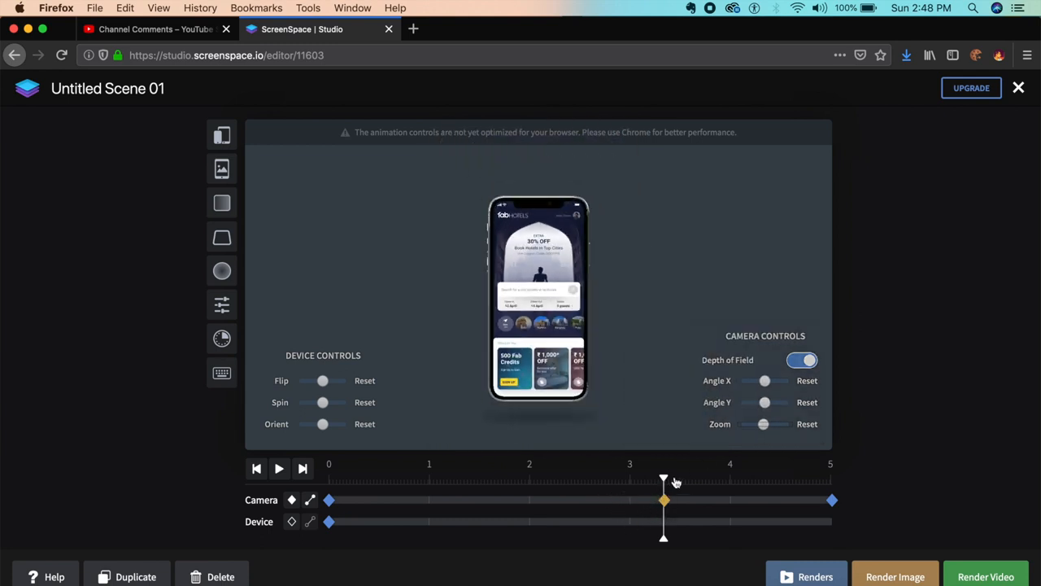
# Step: Rewind the timeline and replay the camera animation from the beginning
pyautogui.click(257, 468)
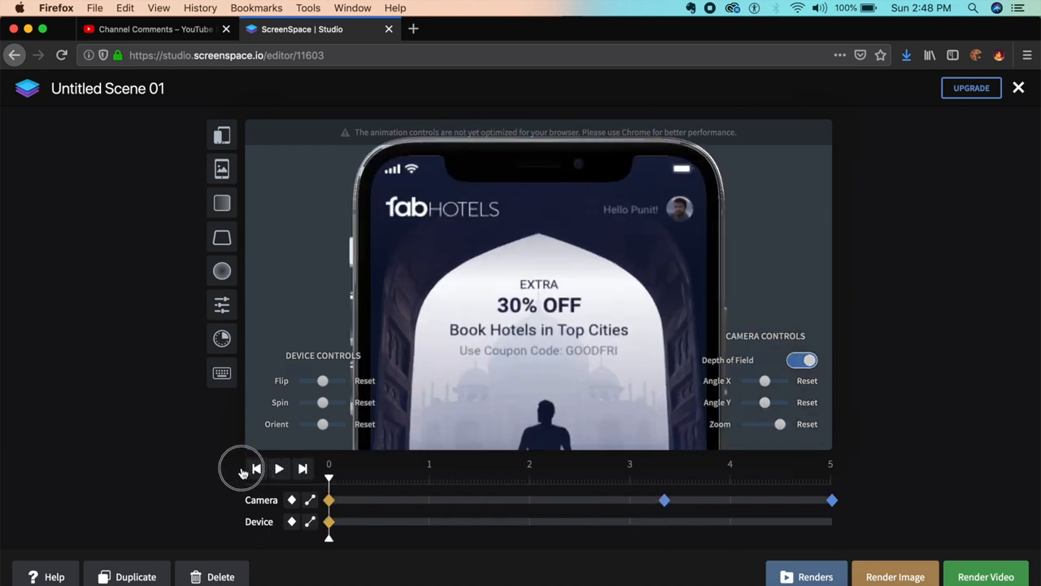
pyautogui.click(278, 468)
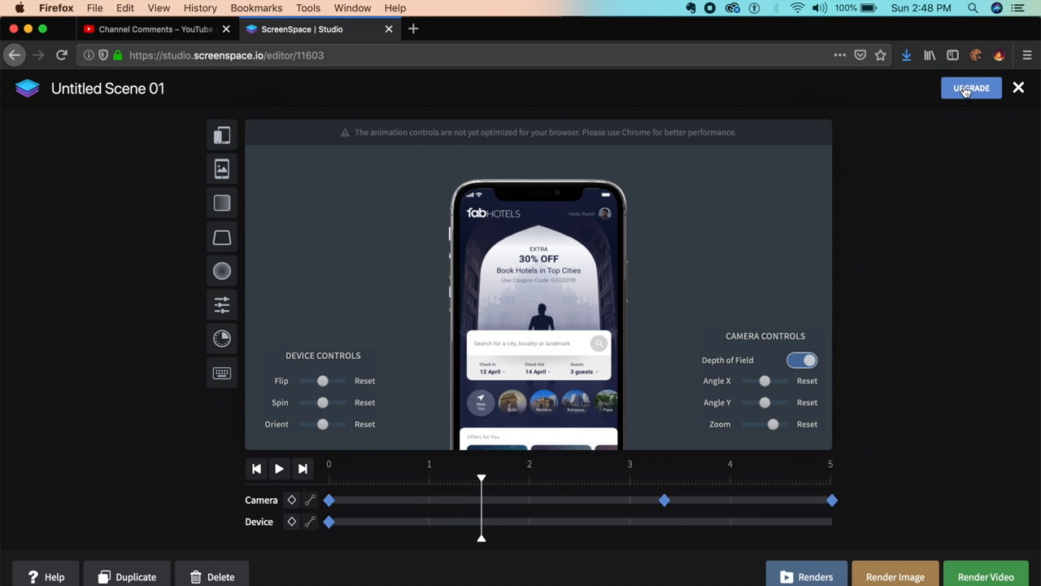
pyautogui.click(971, 87)
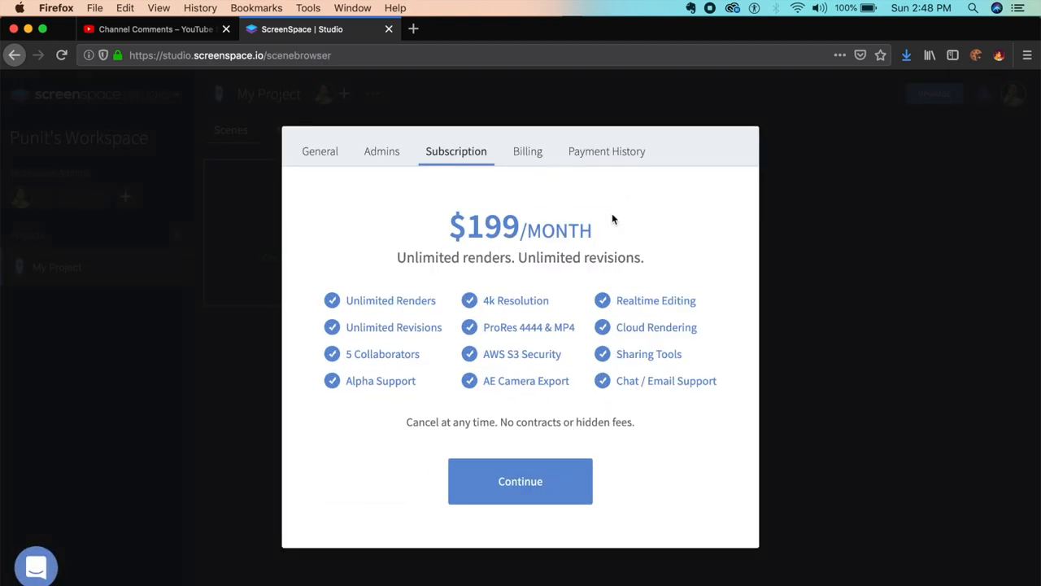
pyautogui.moveTo(658, 340)
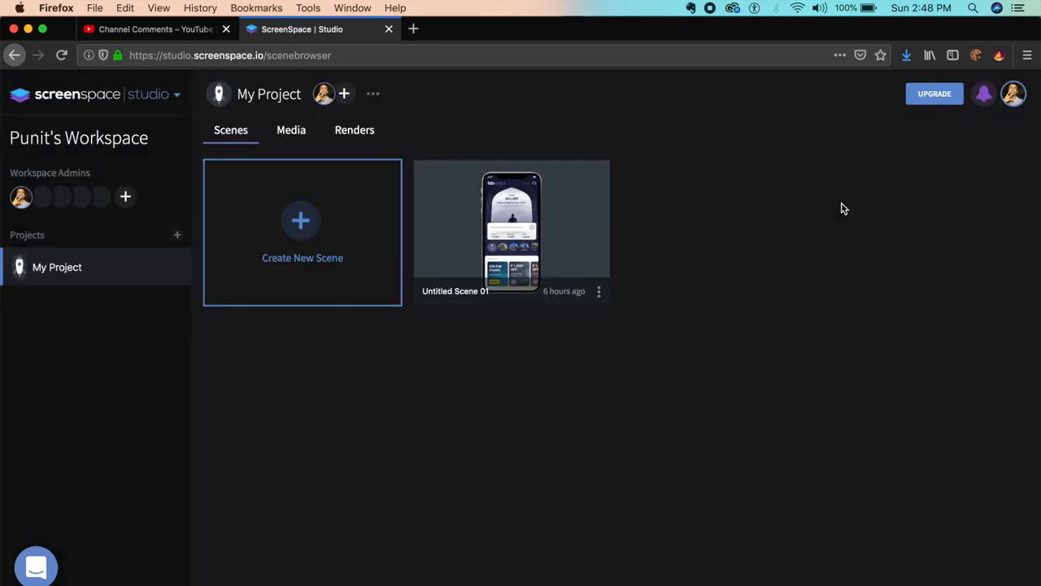
pyautogui.click(511, 232)
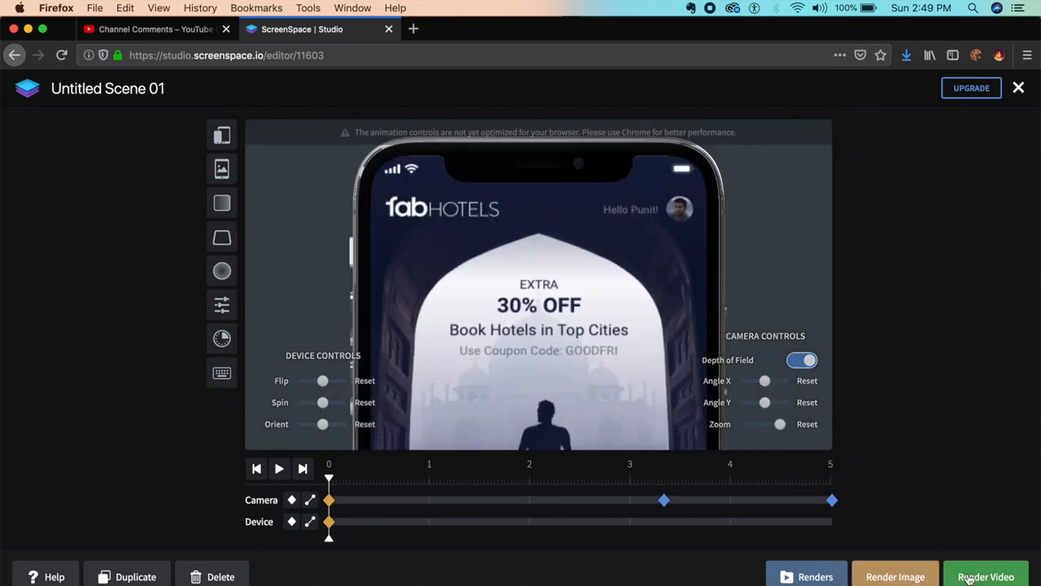
# Step: Queue a free 5-second sample video render of Untitled Scene 01
pyautogui.click(987, 576)
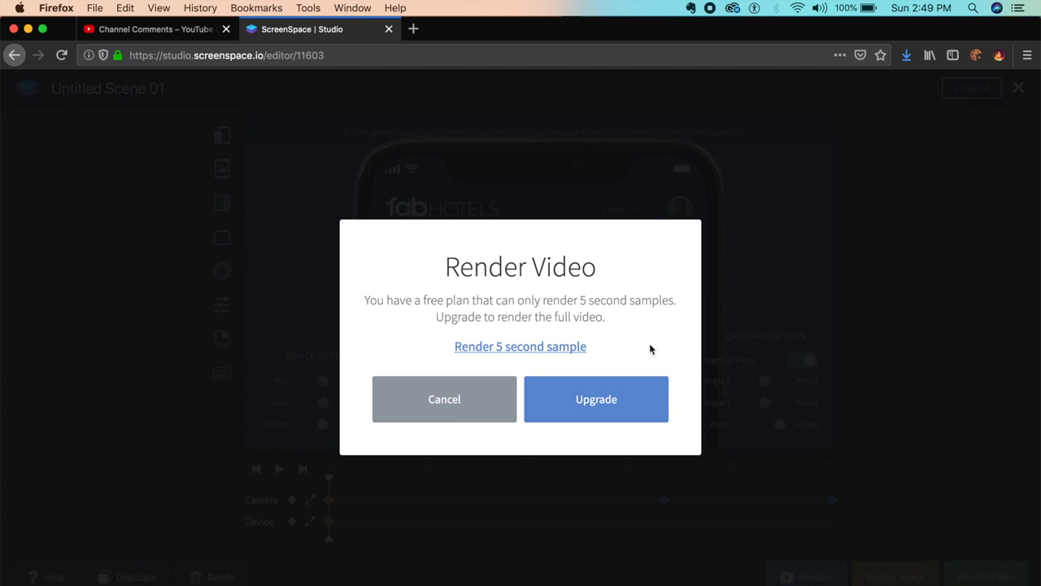
pyautogui.moveTo(514, 311)
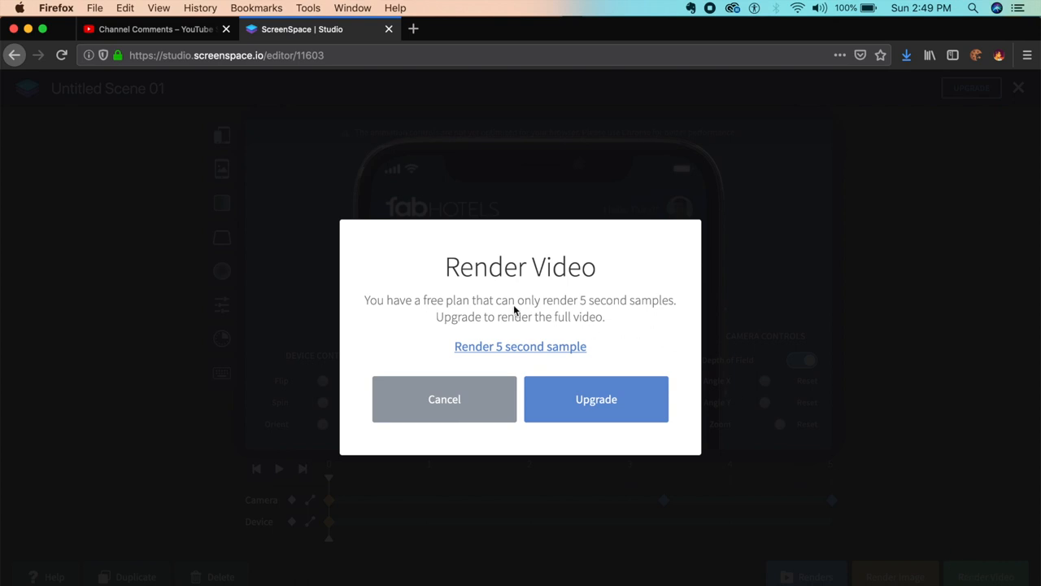
pyautogui.moveTo(659, 307)
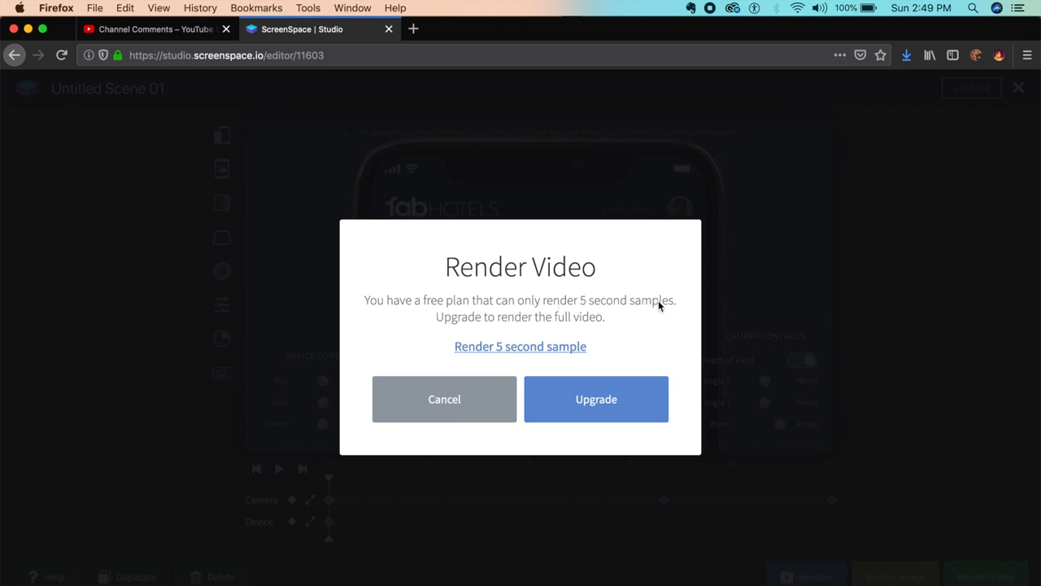
pyautogui.moveTo(512, 353)
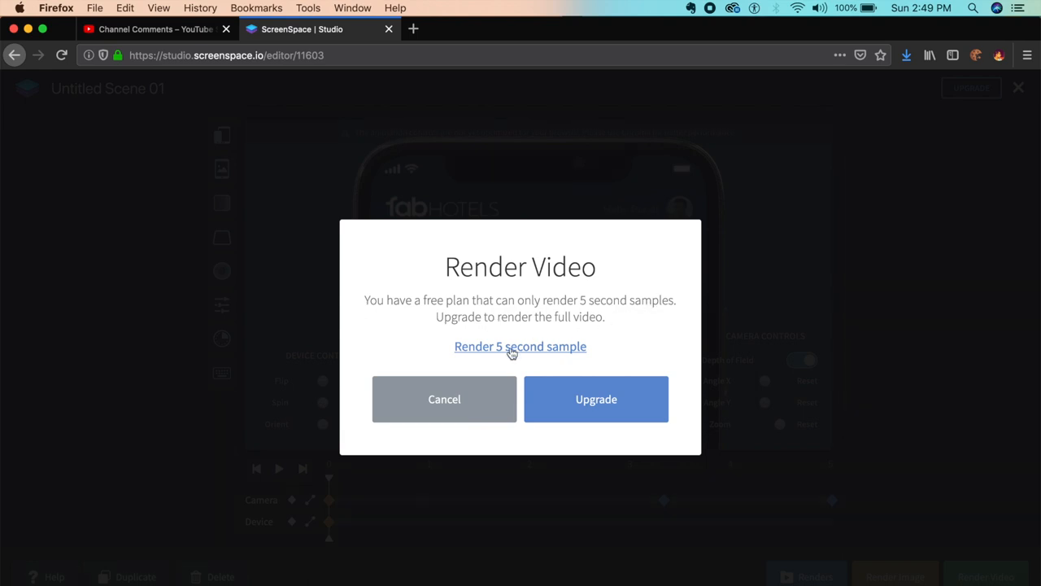
pyautogui.click(444, 399)
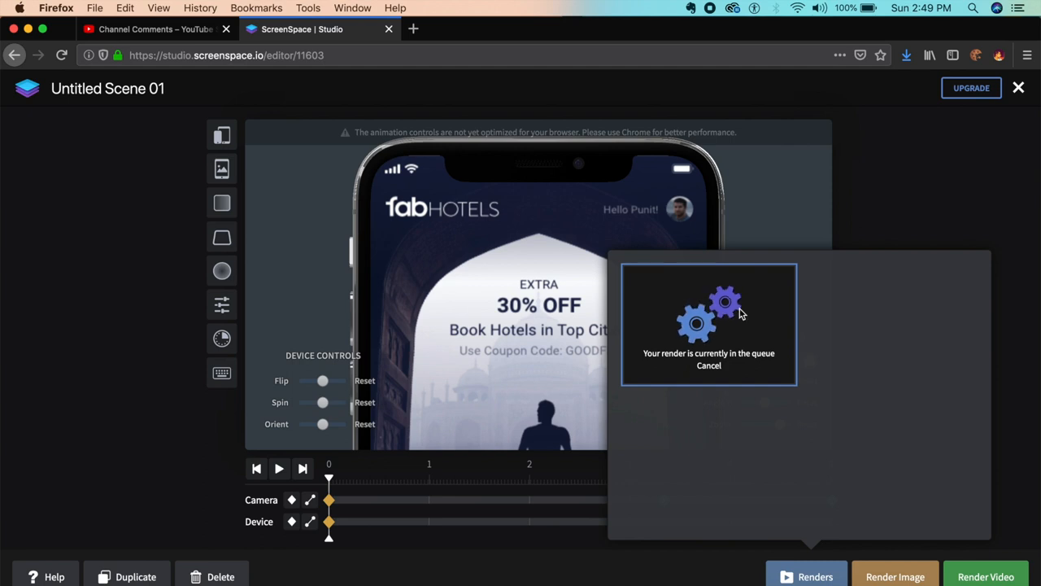
pyautogui.moveTo(825, 309)
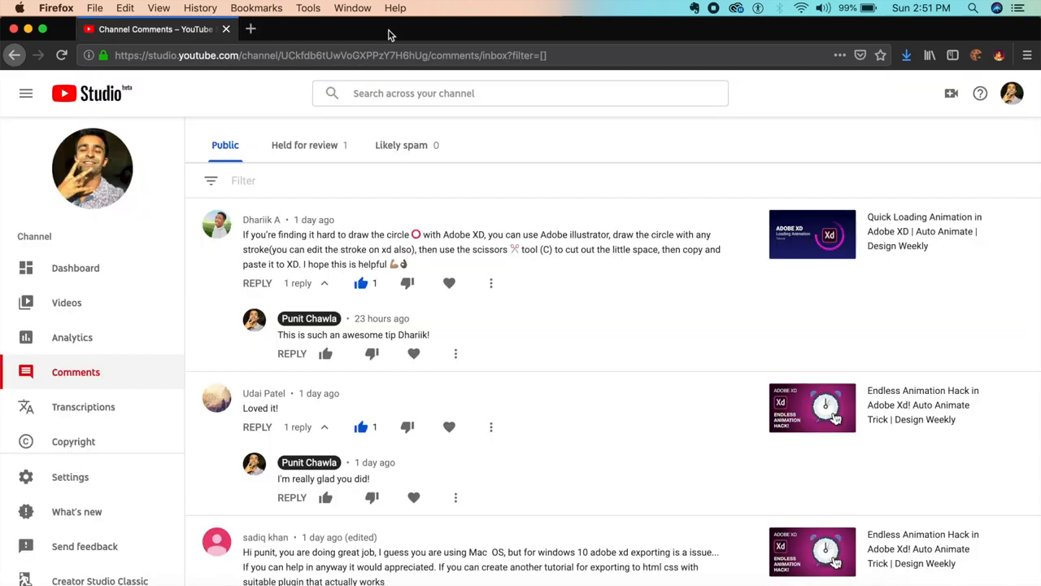
# Step: In a new tab, reach the ScreenSpace studio site and get started, then go to threed.io
pyautogui.click(251, 28)
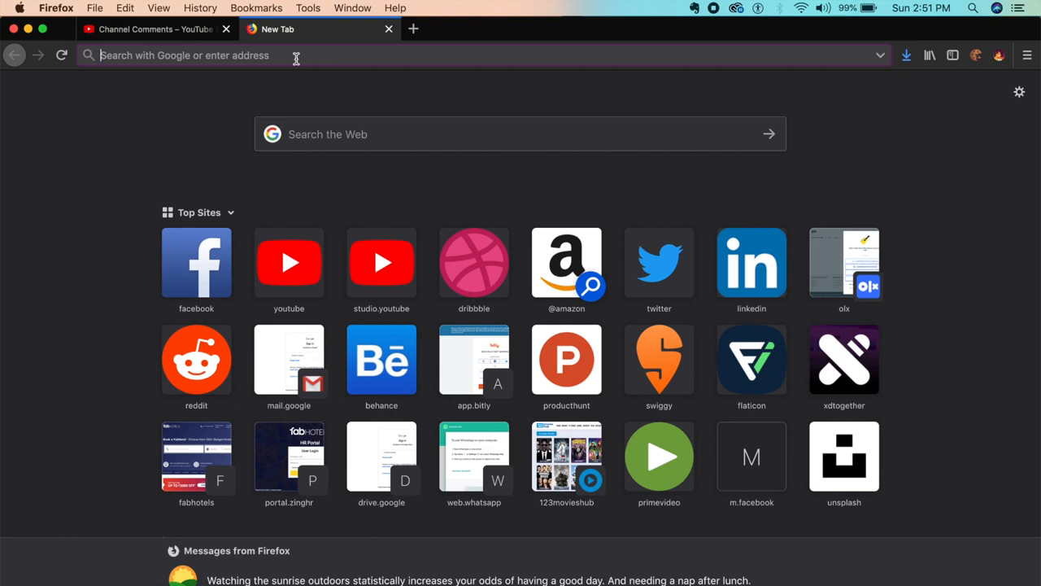
pyautogui.write('s://www.screenspace.io')
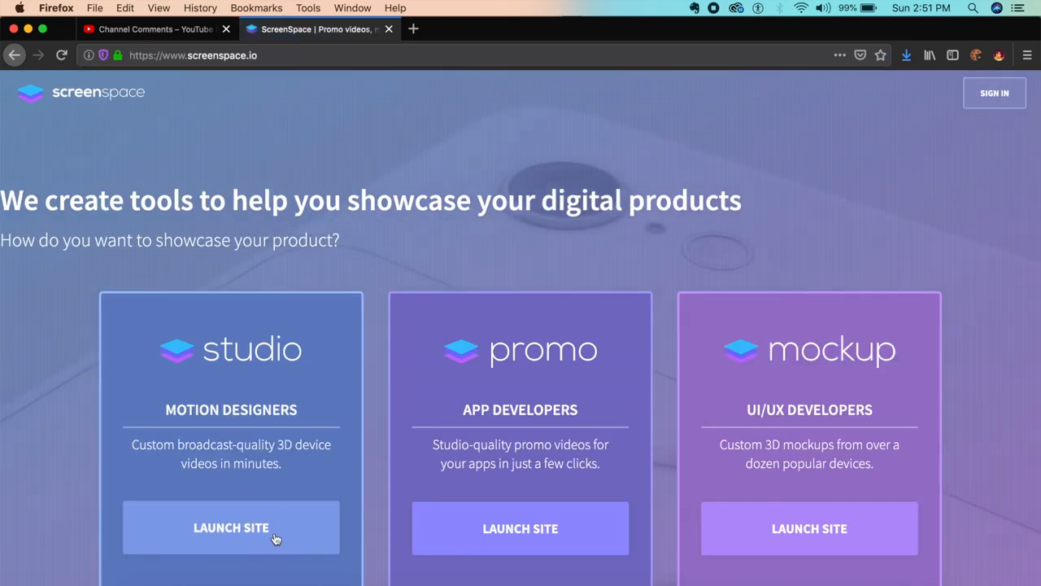
pyautogui.click(230, 527)
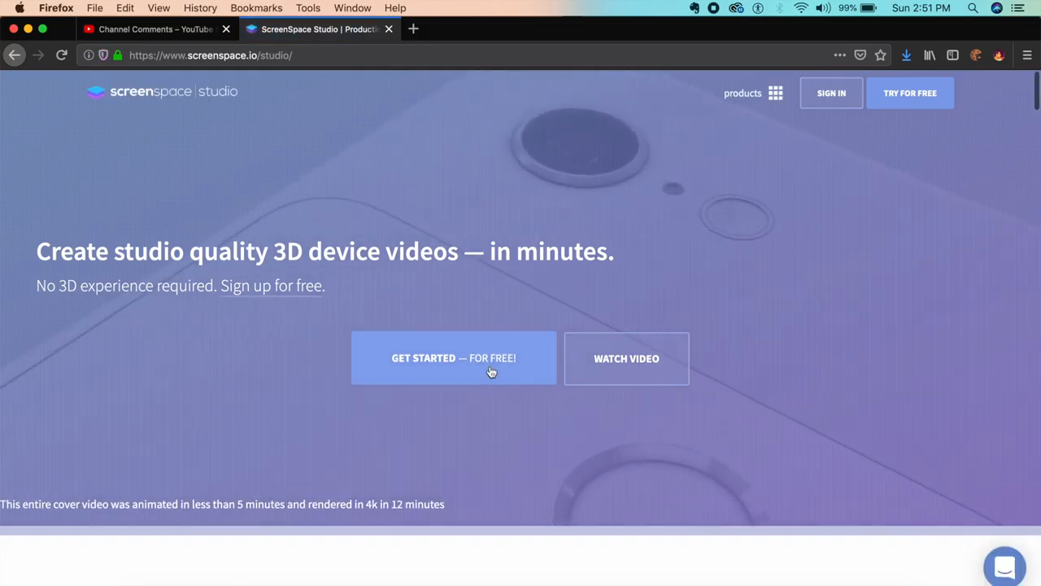
pyautogui.click(453, 358)
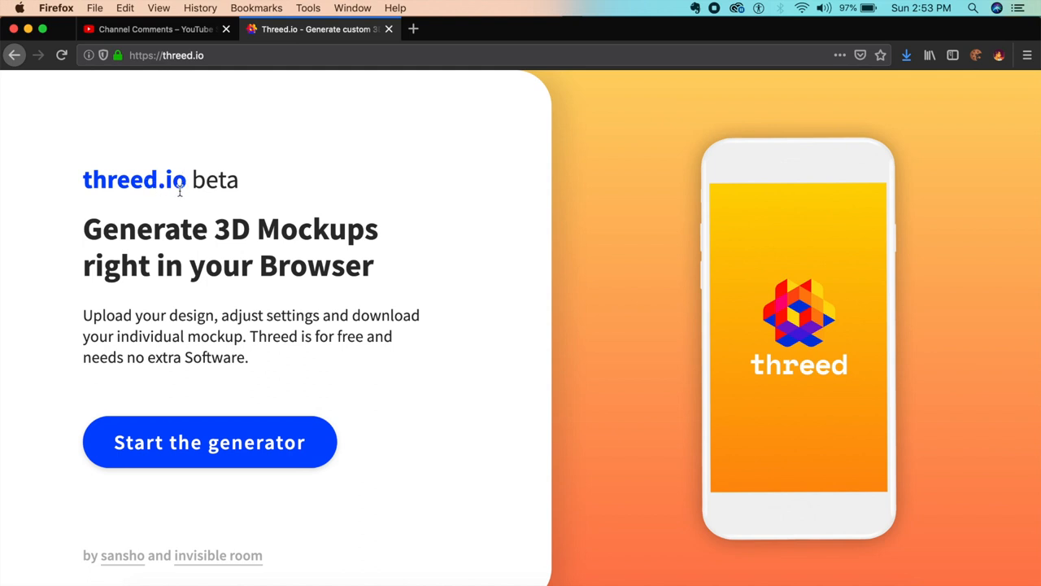
pyautogui.moveTo(279, 462)
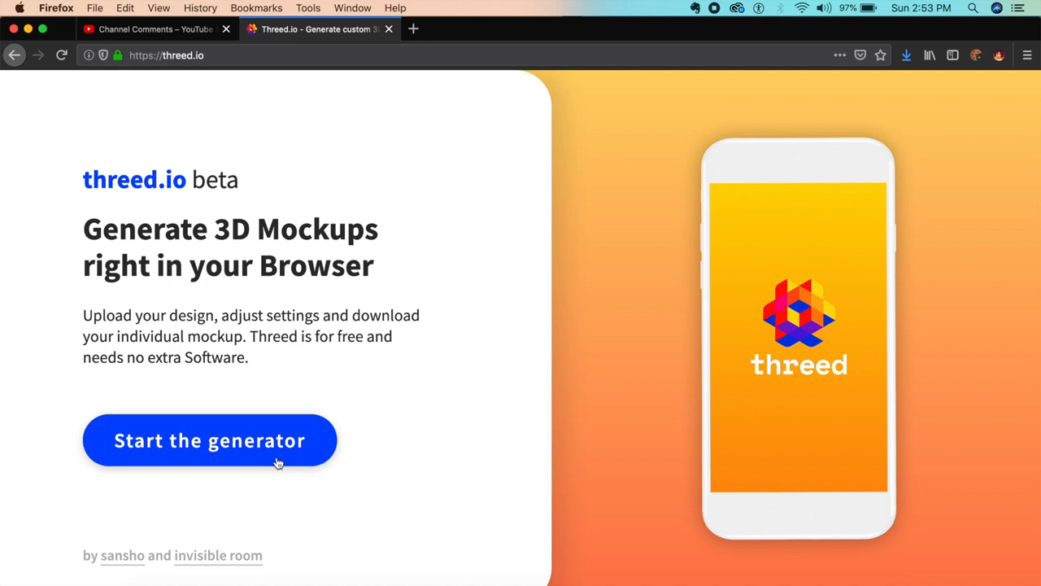
# Step: Start the generator, set the background to bright green, and bring up the design upload chooser
pyautogui.click(209, 440)
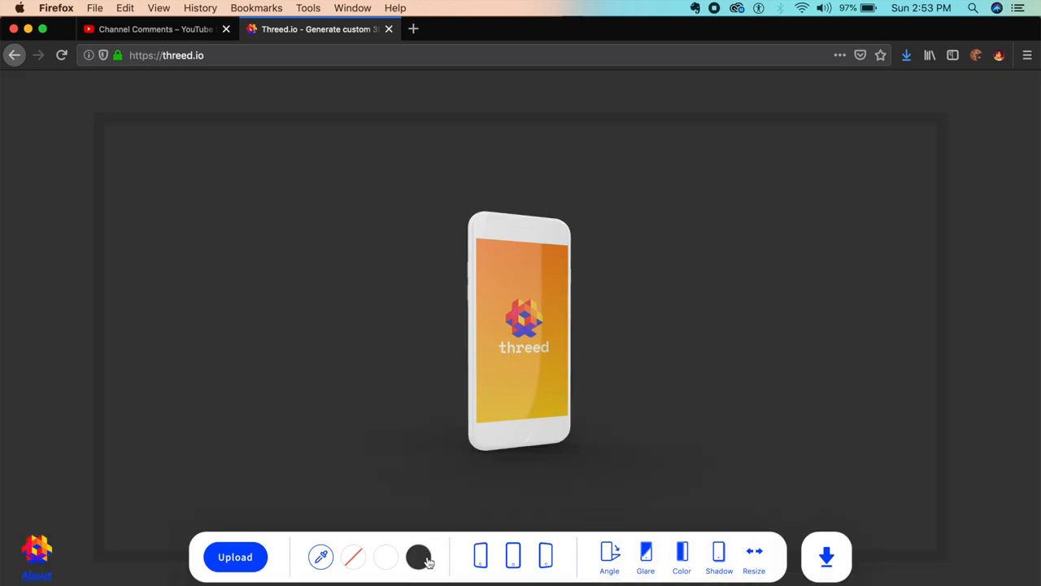
pyautogui.click(386, 556)
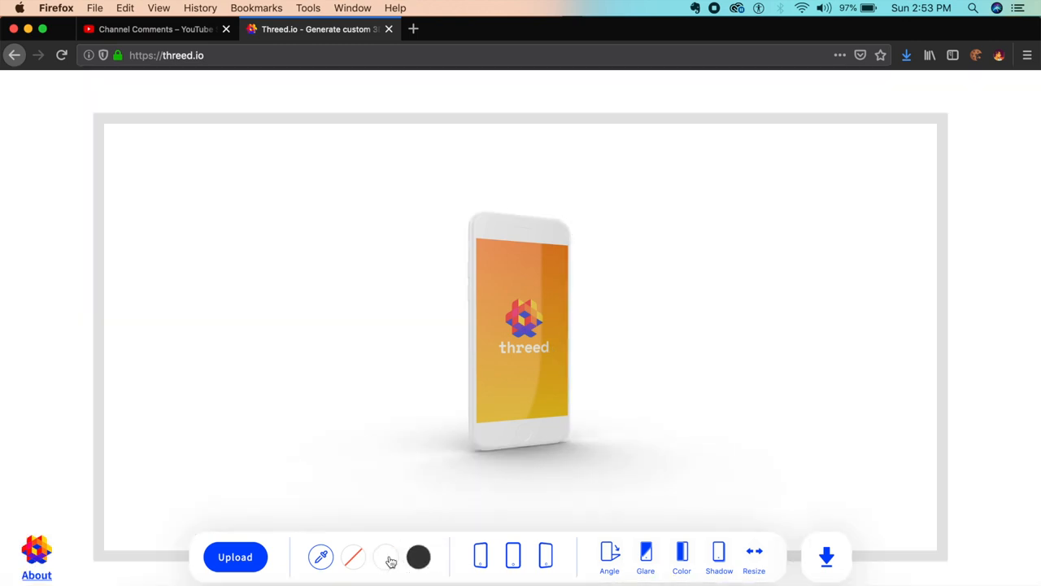
pyautogui.click(386, 556)
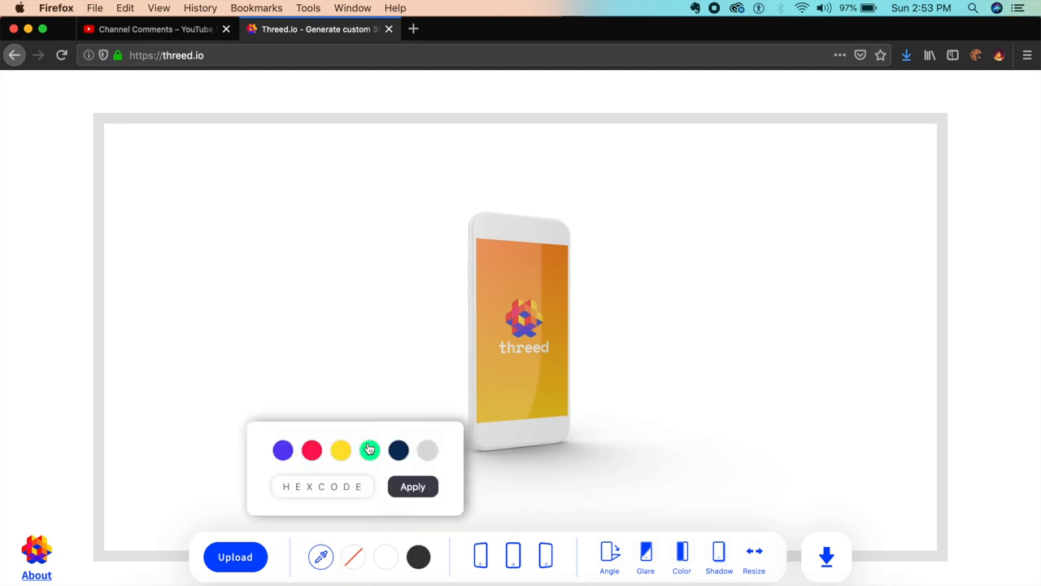
pyautogui.click(370, 449)
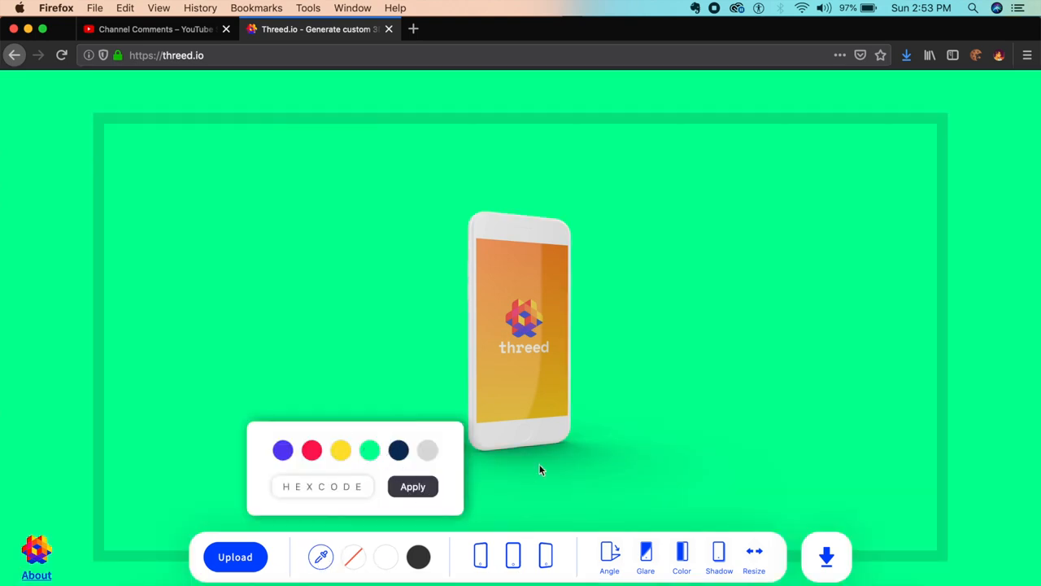
pyautogui.moveTo(566, 472)
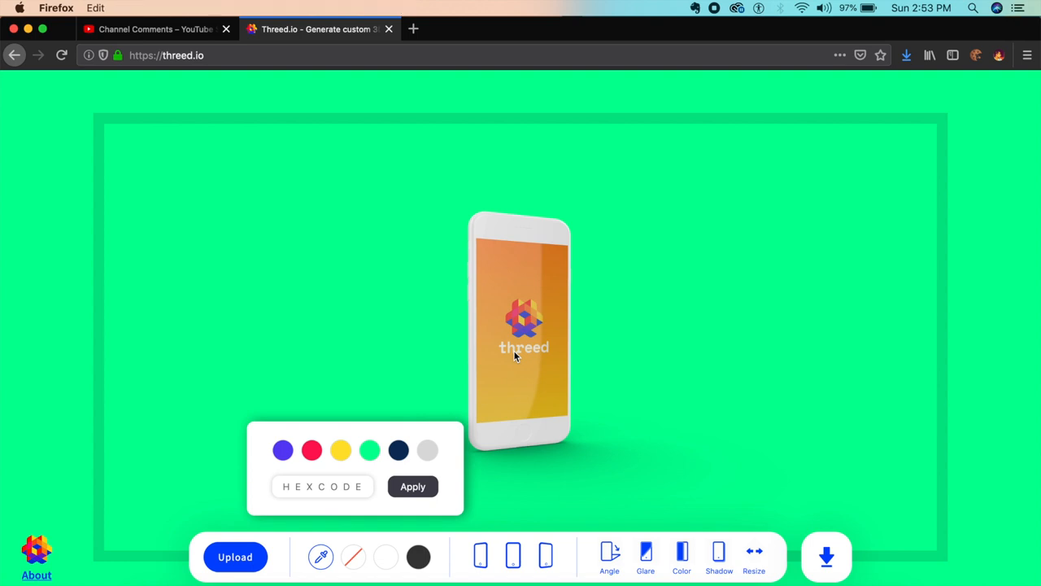
pyautogui.click(235, 557)
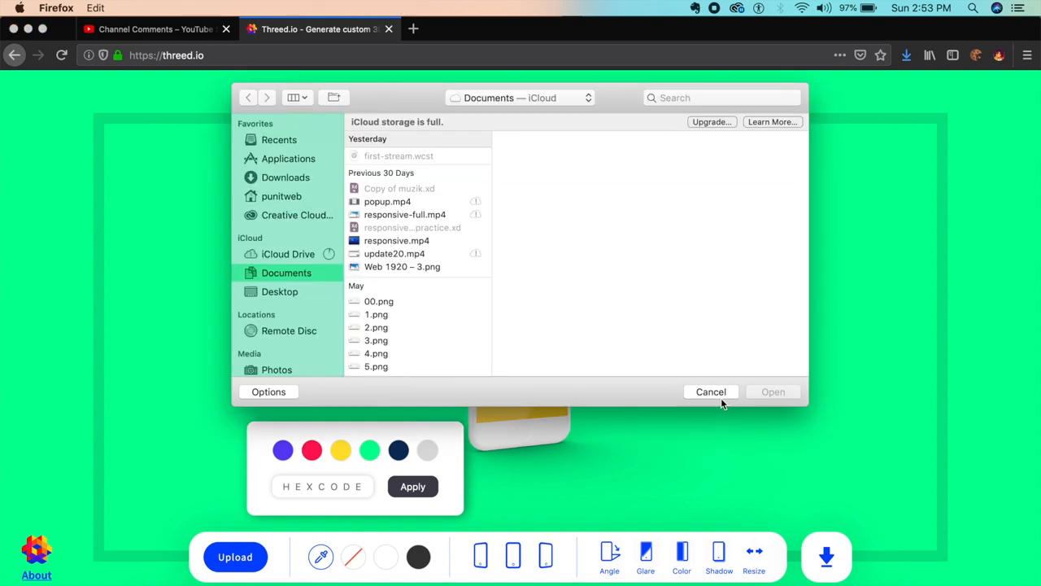
# Step: Dismiss the upload, make the phone black with glare toggled, and rotate it to a tilted top-down view
pyautogui.click(710, 392)
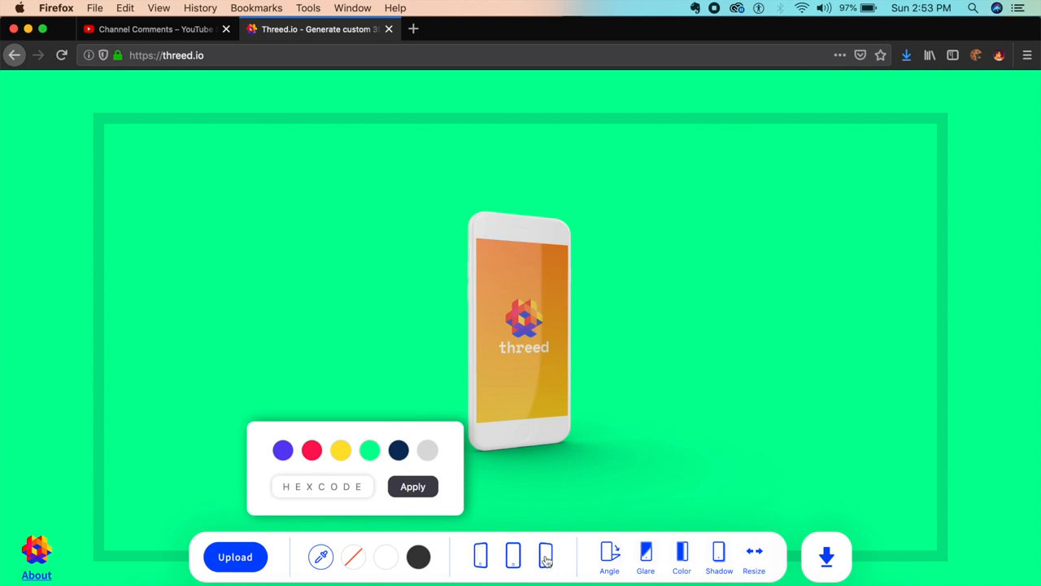
pyautogui.click(481, 556)
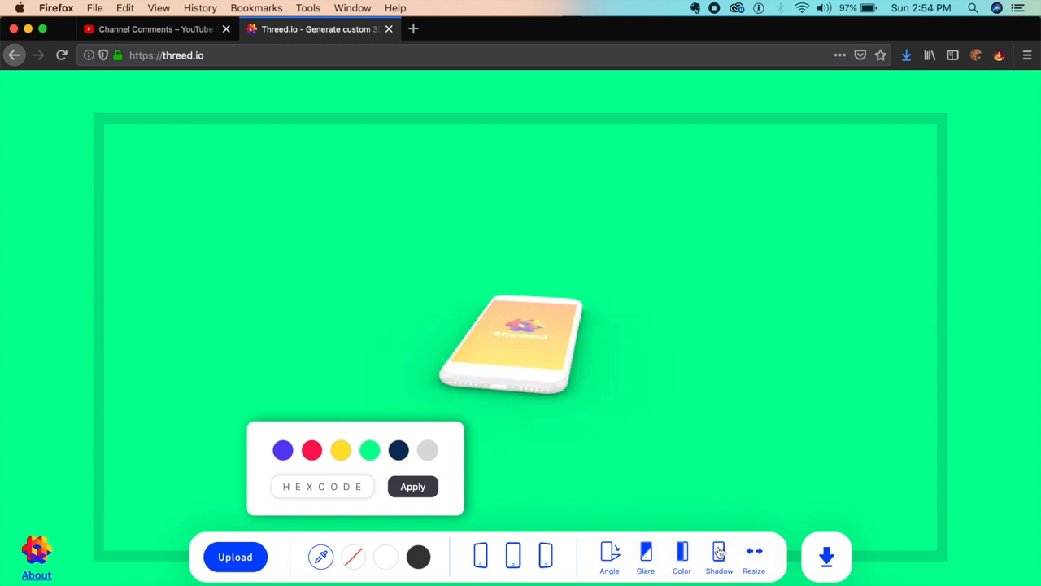
pyautogui.click(682, 556)
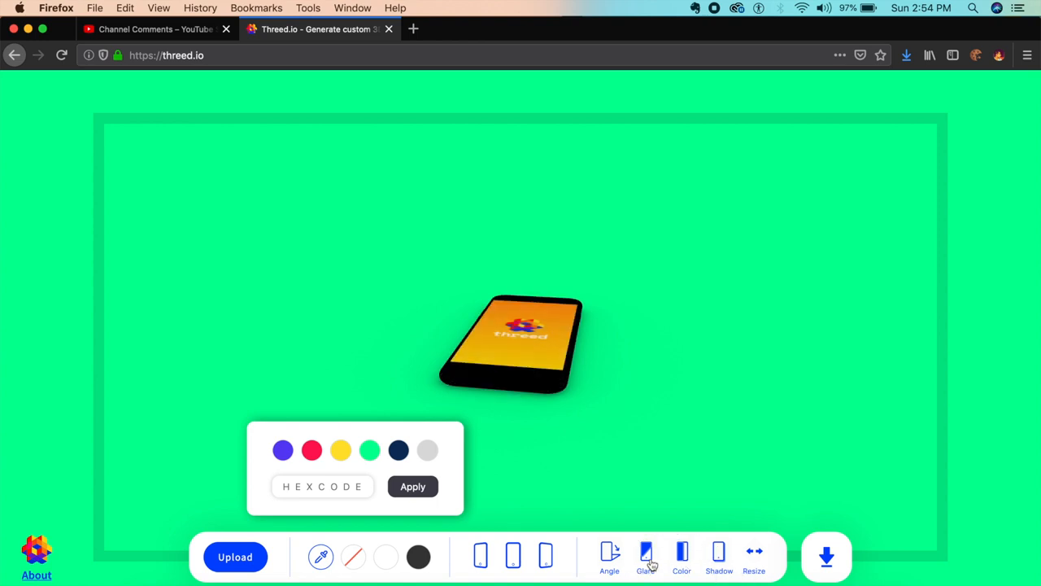
pyautogui.click(609, 557)
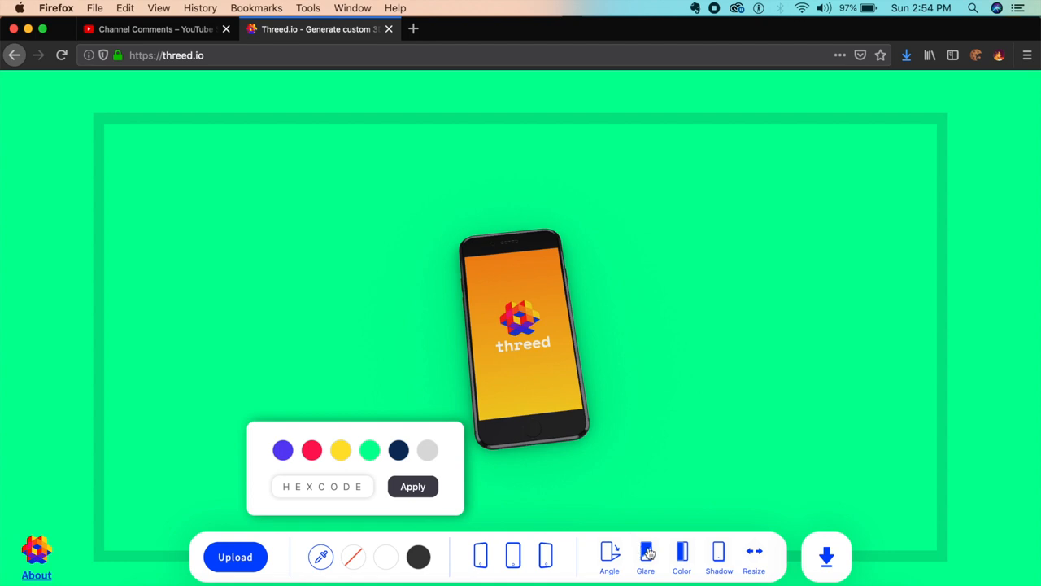
pyautogui.moveTo(643, 399)
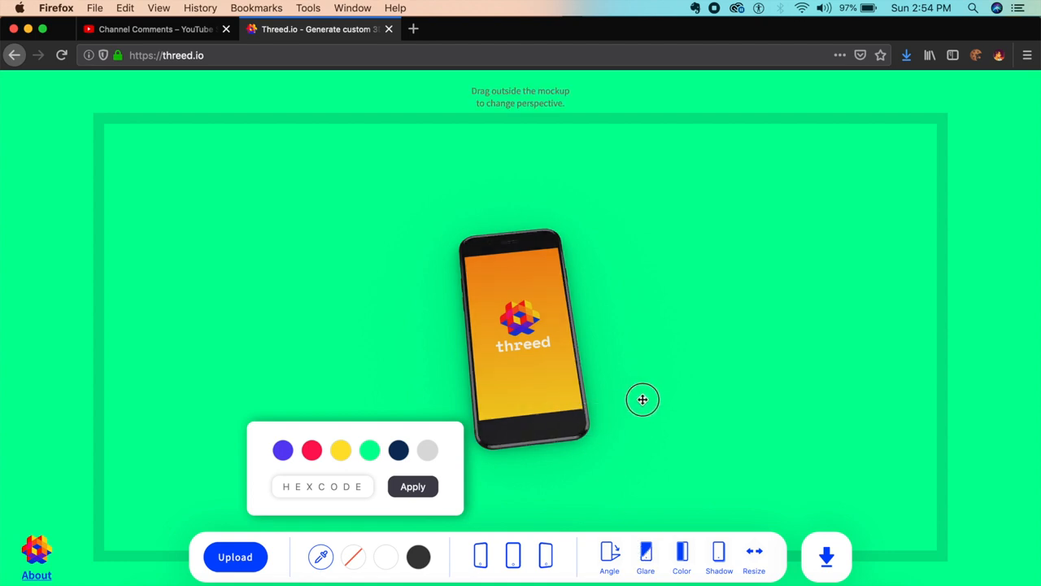
pyautogui.moveTo(642, 399); pyautogui.dragTo(938, 309)
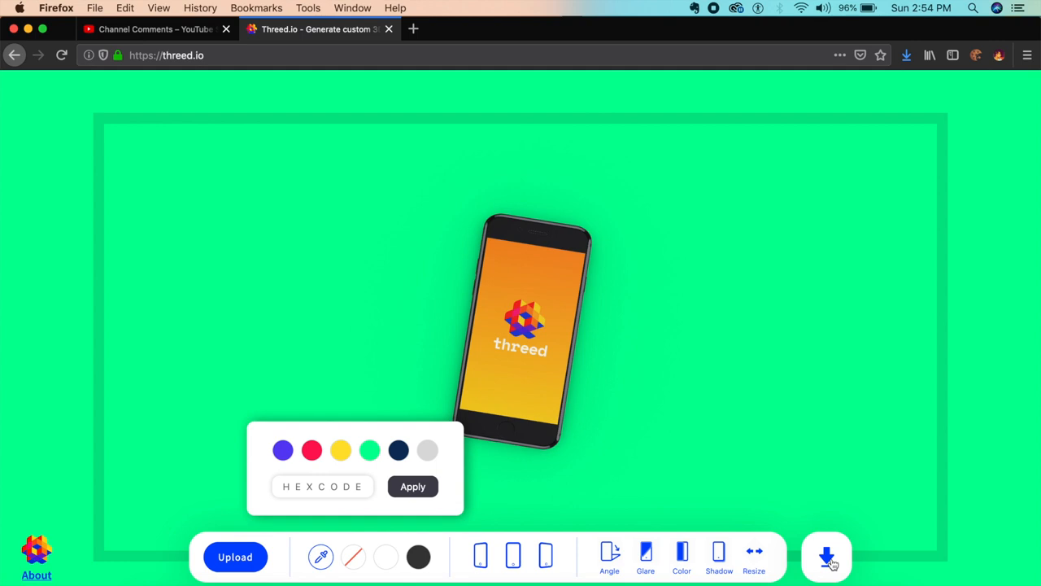
pyautogui.moveTo(697, 260)
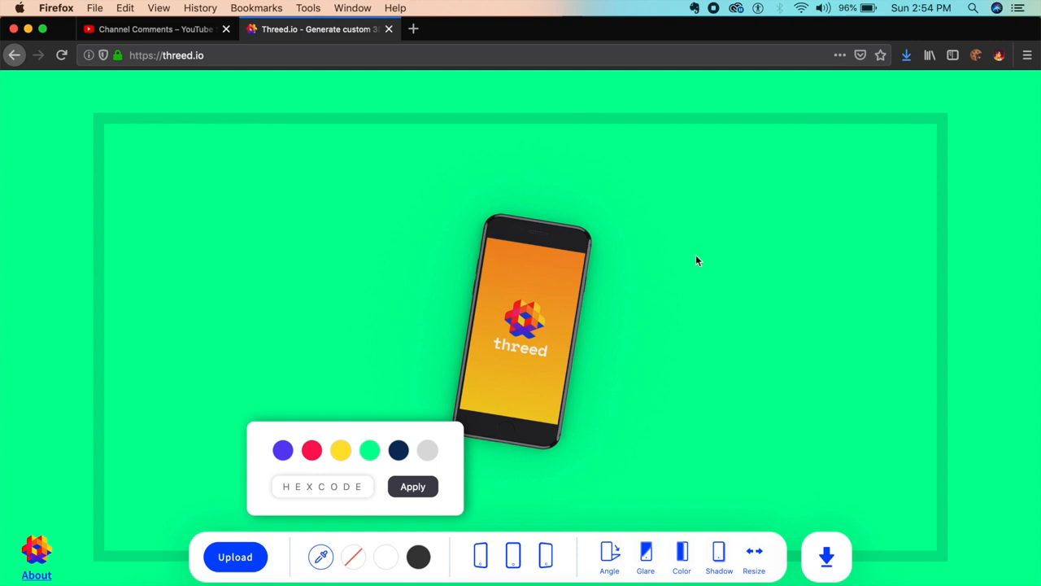
# Step: Download the mockup as threed_mockup.png and answer the Firefox file prompt
pyautogui.click(826, 556)
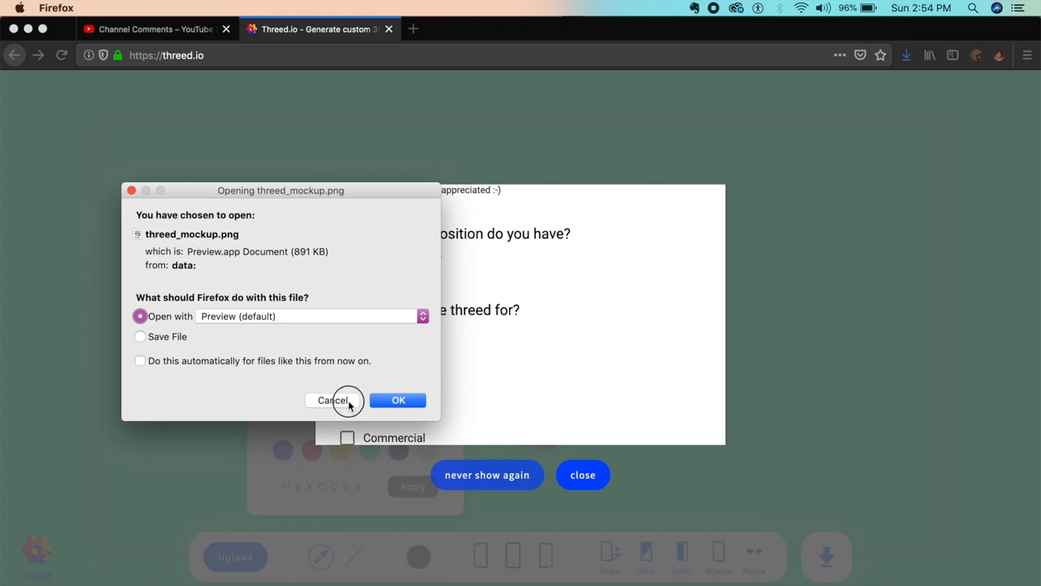
pyautogui.click(332, 400)
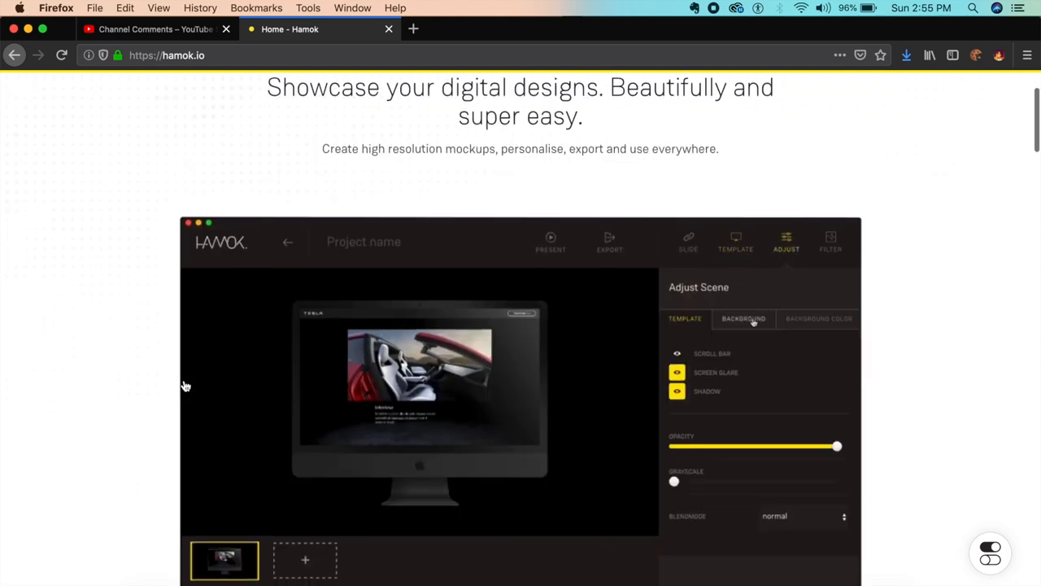
pyautogui.click(818, 318)
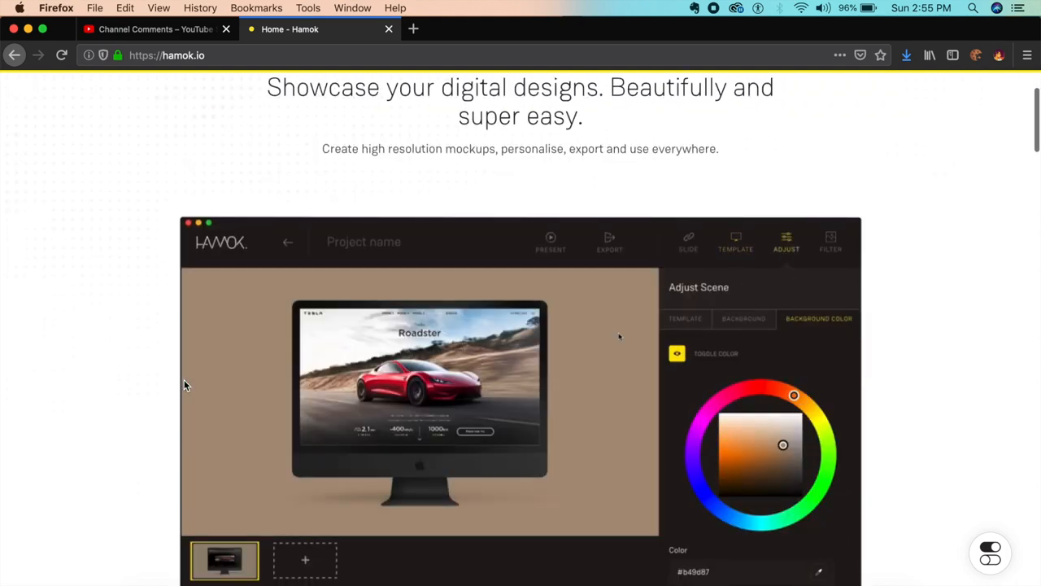
pyautogui.click(609, 241)
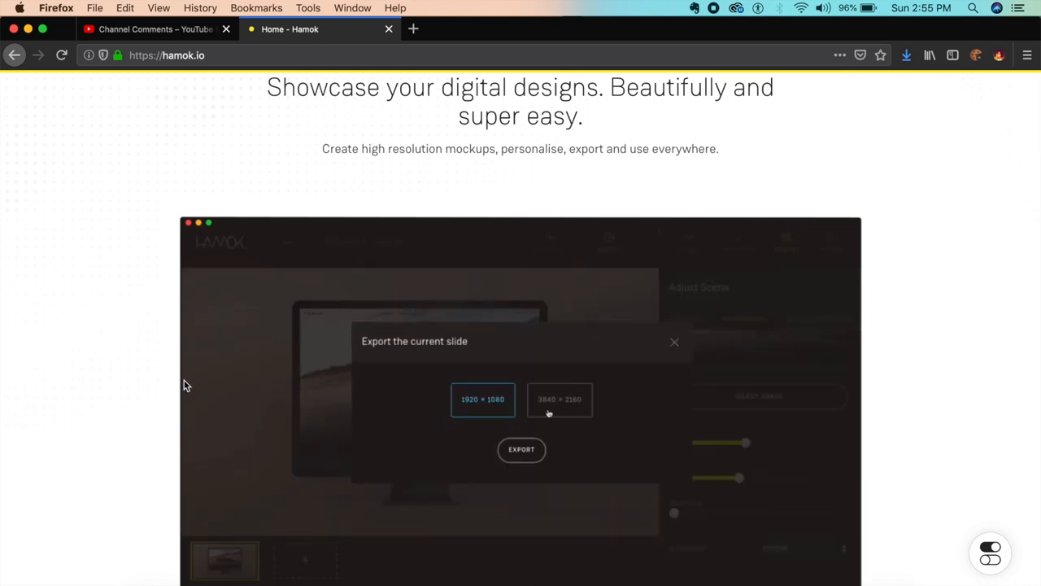
pyautogui.click(521, 449)
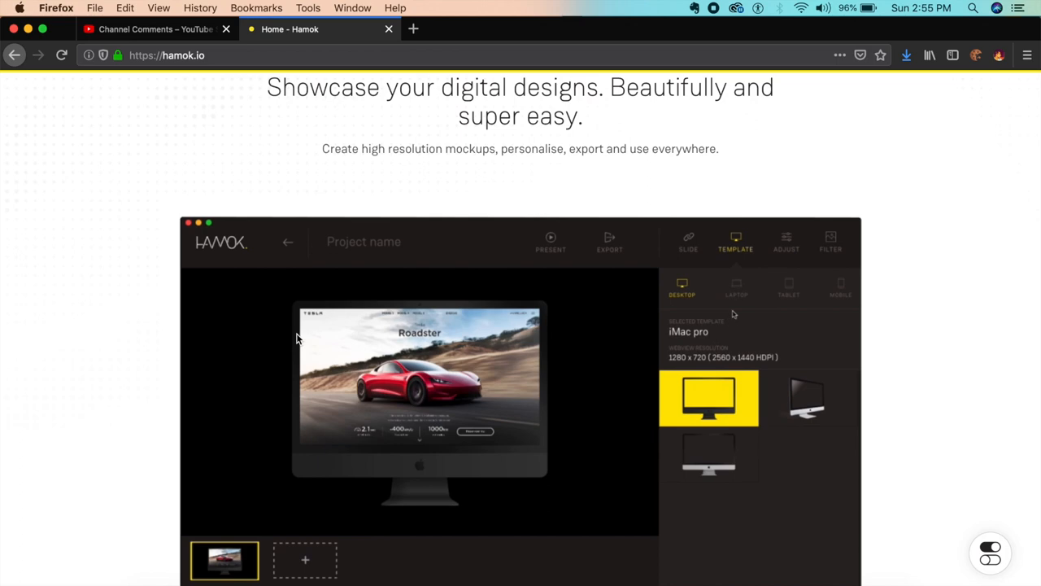
pyautogui.click(688, 240)
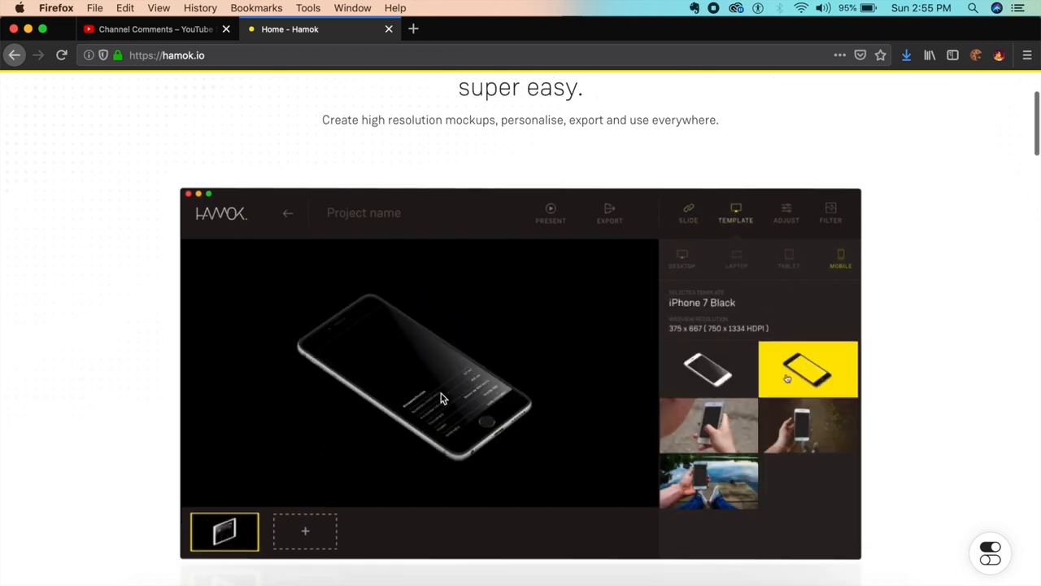
pyautogui.click(682, 257)
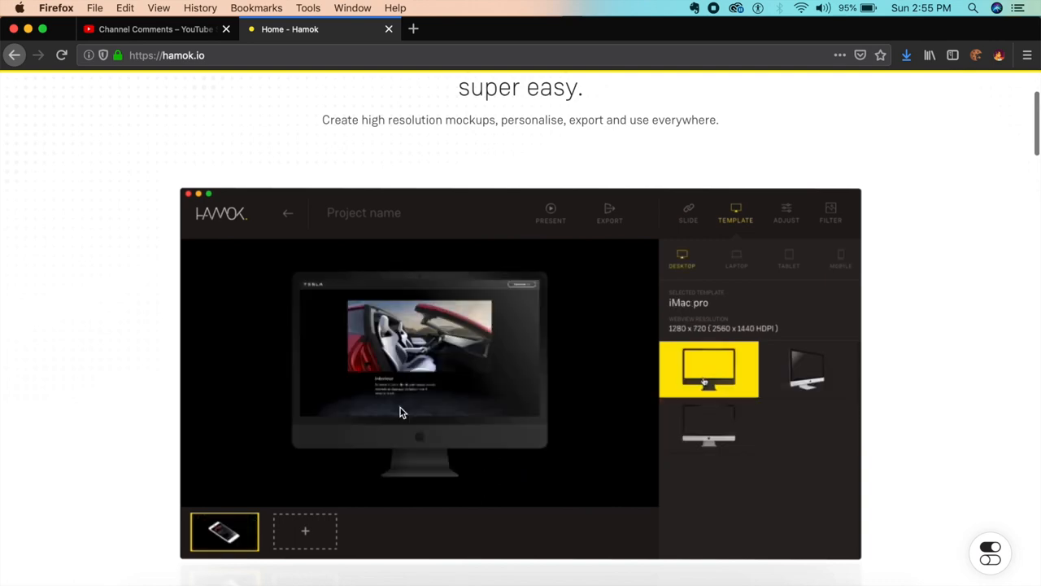
pyautogui.click(786, 213)
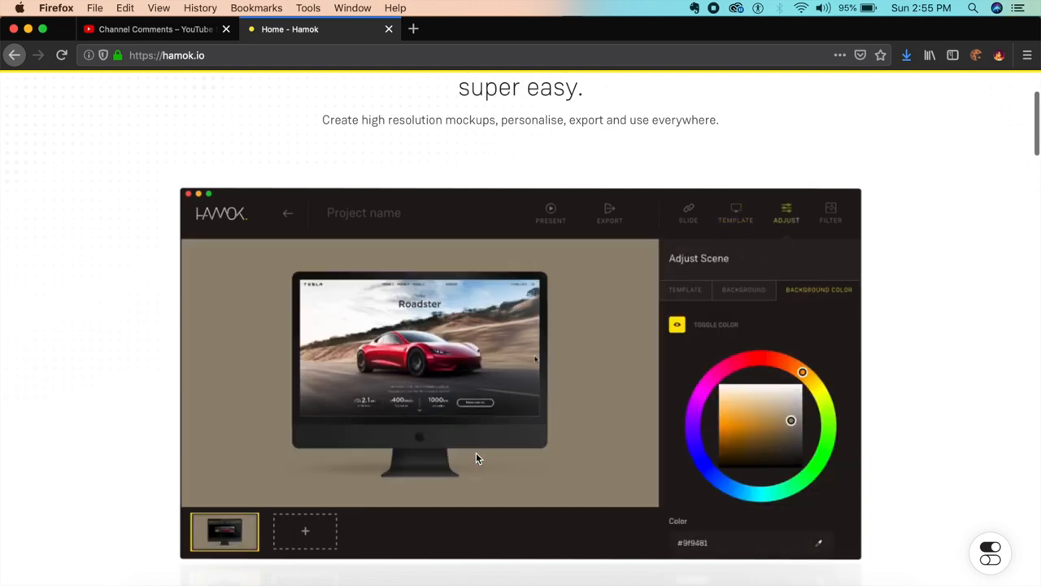
pyautogui.click(743, 290)
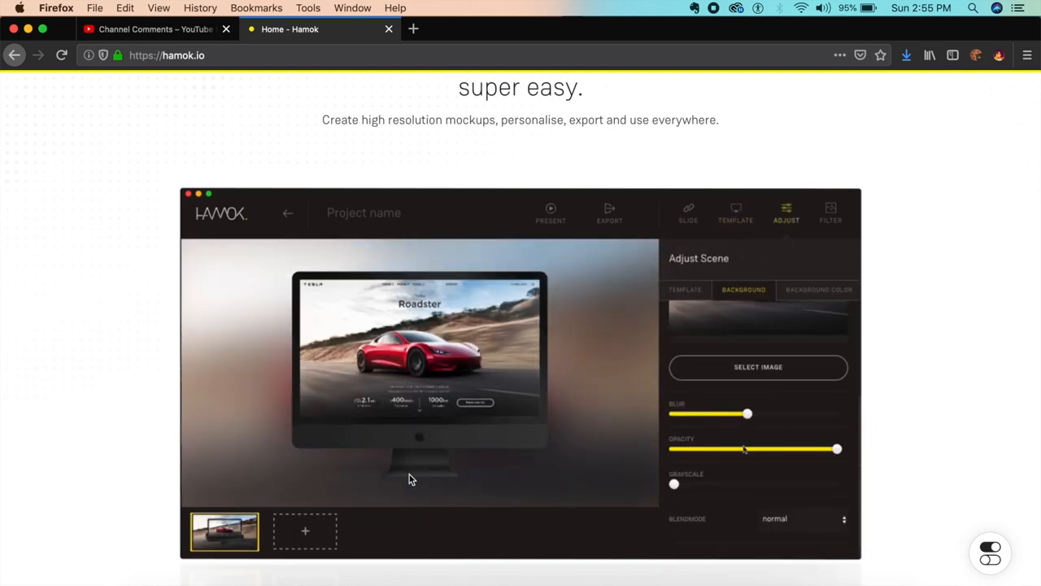
pyautogui.click(610, 213)
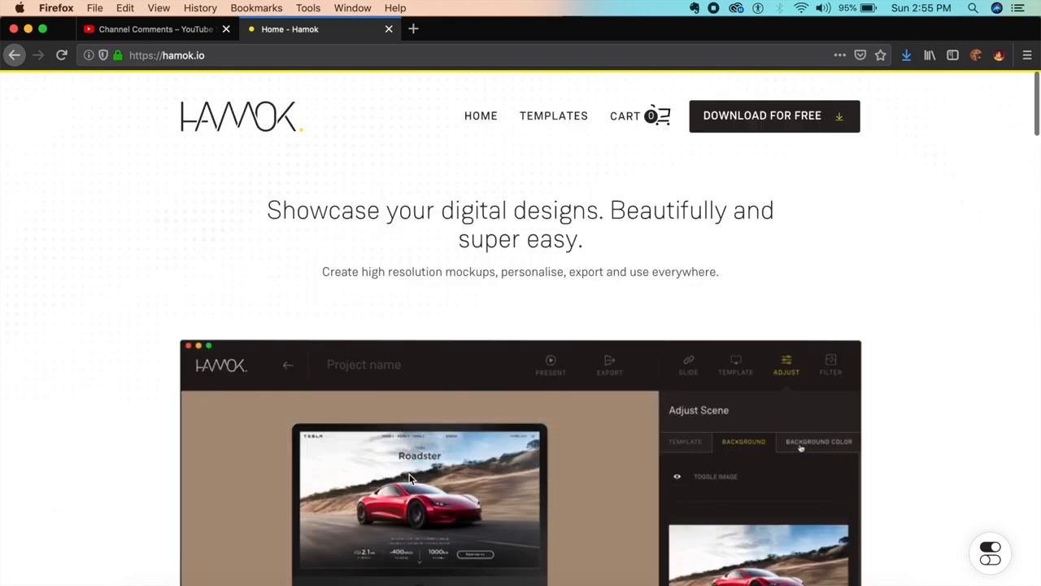
pyautogui.click(689, 363)
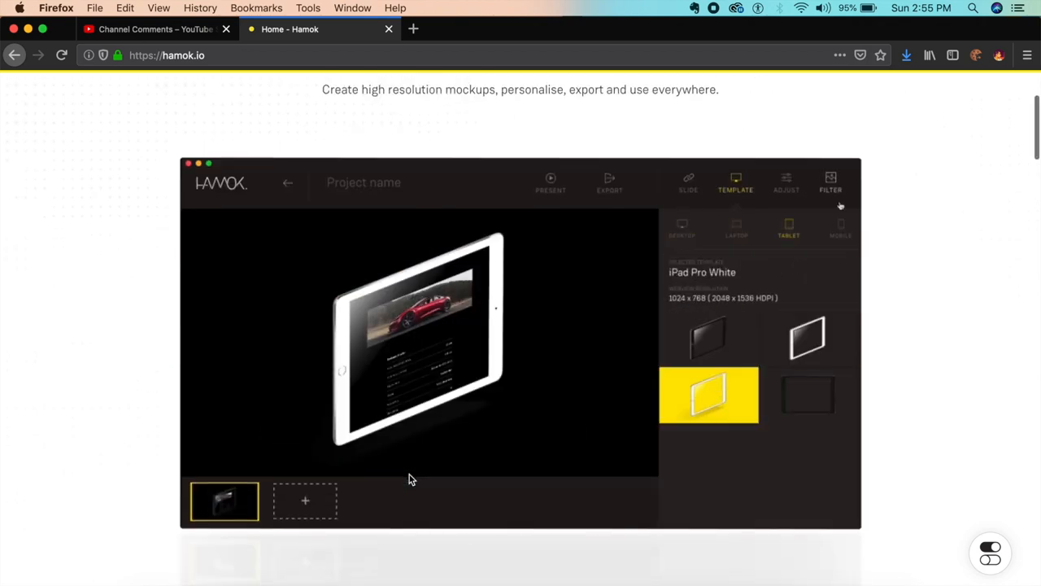
pyautogui.click(840, 228)
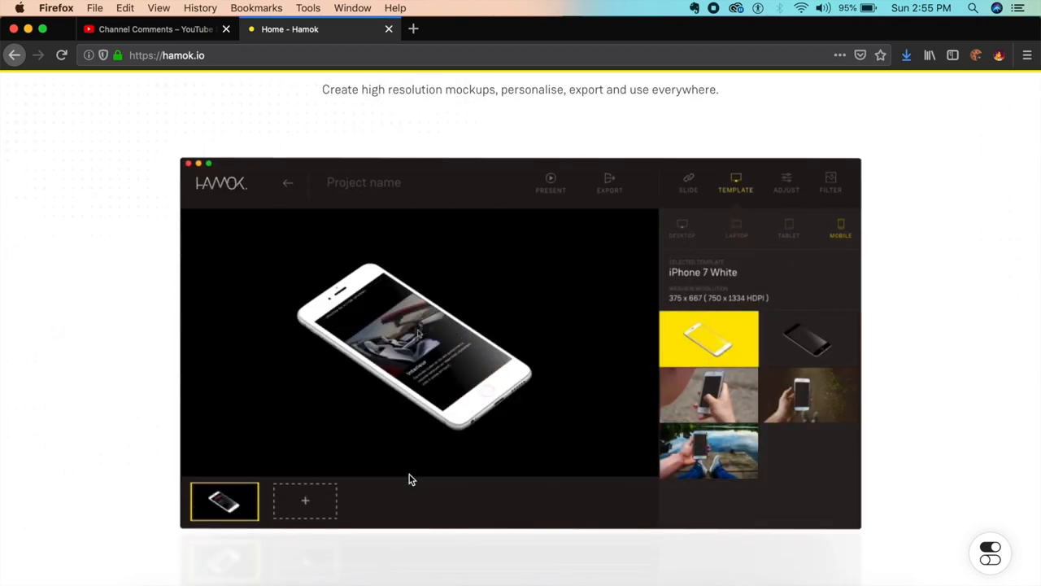
pyautogui.click(786, 180)
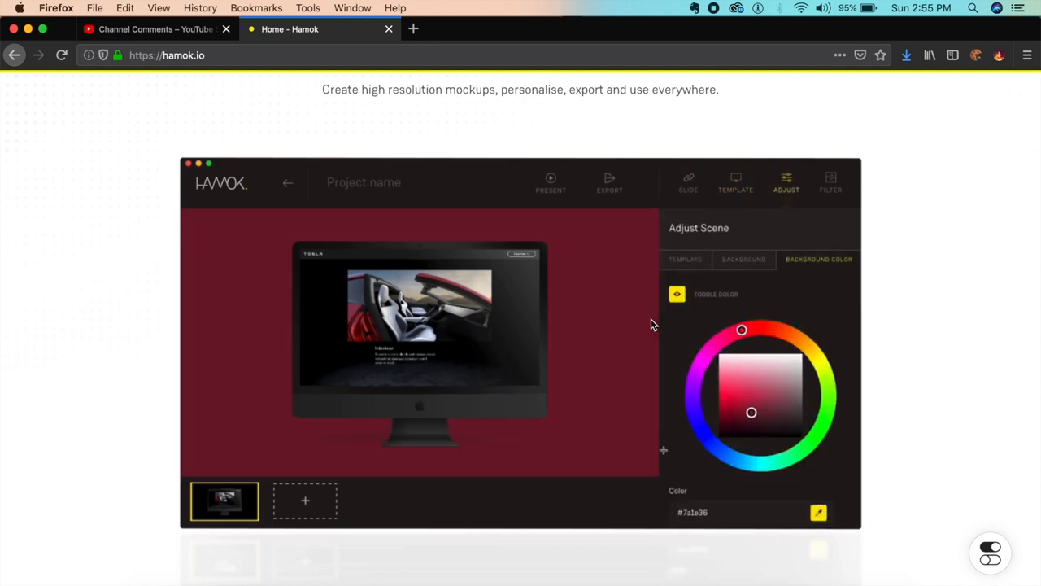
# Step: Scroll through Hamok's template gallery and feature sections, then return to the tagline
pyautogui.scroll(-3)
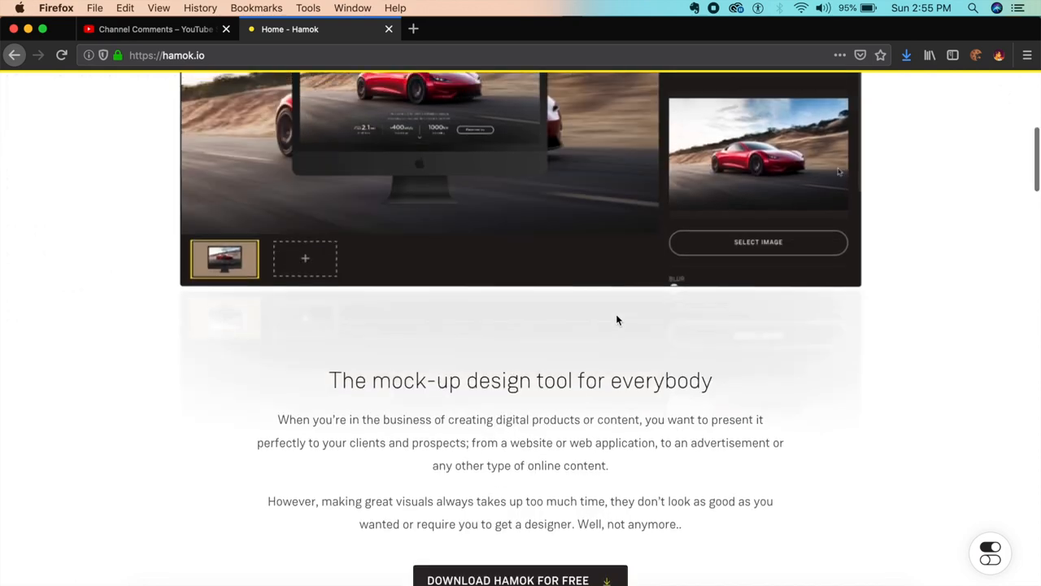
pyautogui.scroll(-3)
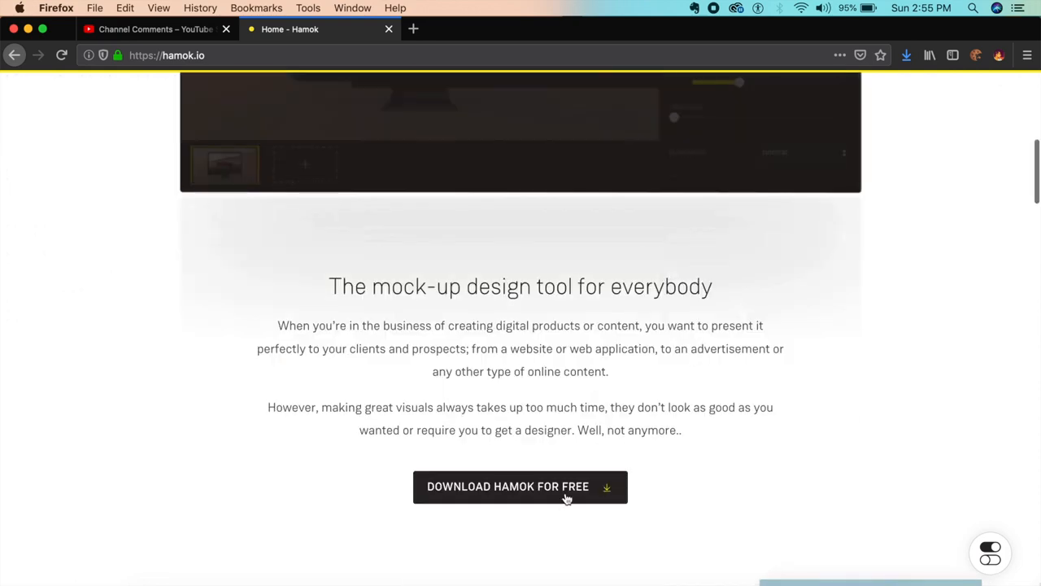
pyautogui.scroll(-3)
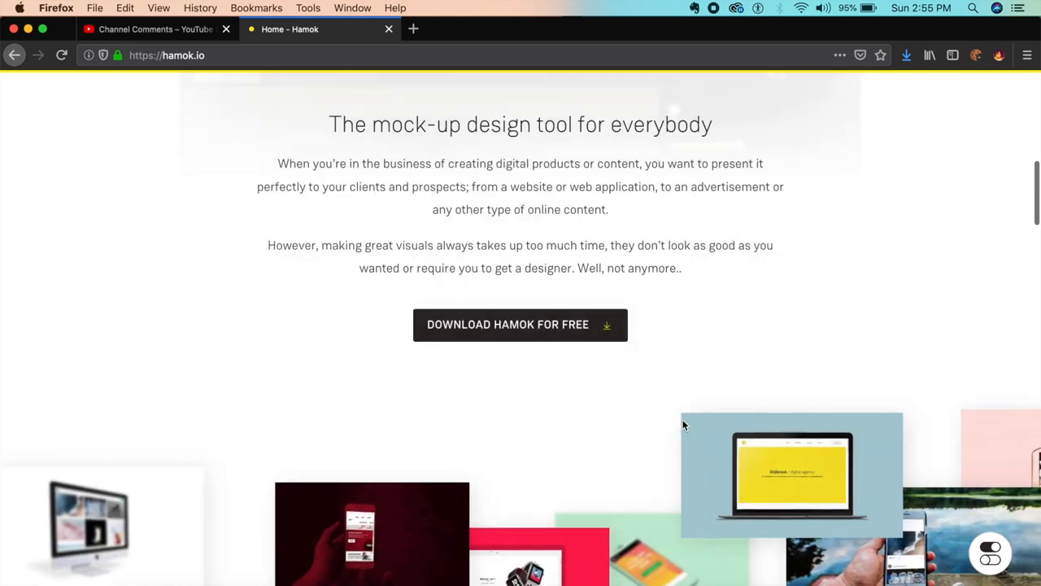
pyautogui.scroll(-3)
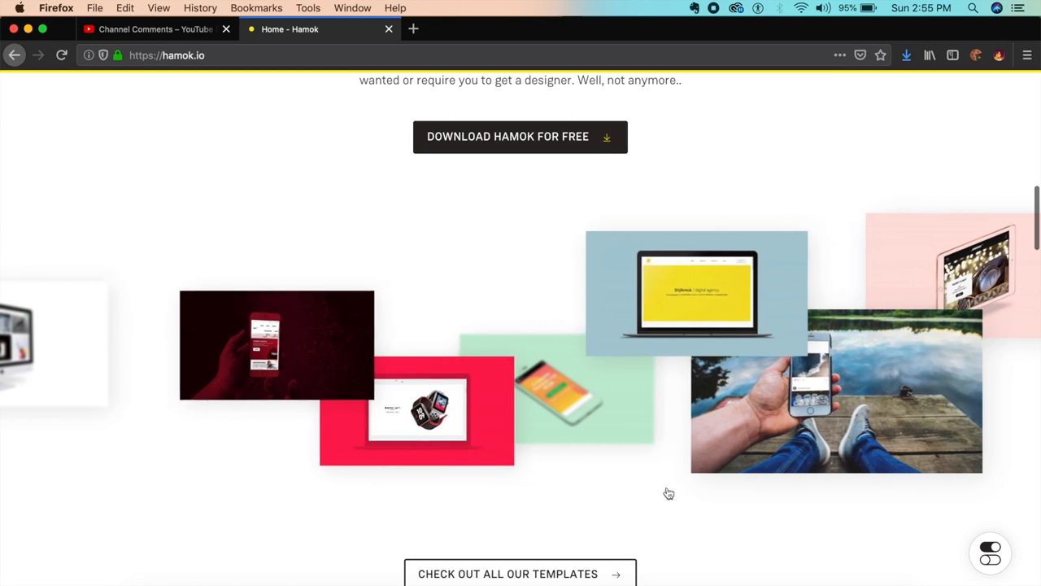
pyautogui.scroll(-3)
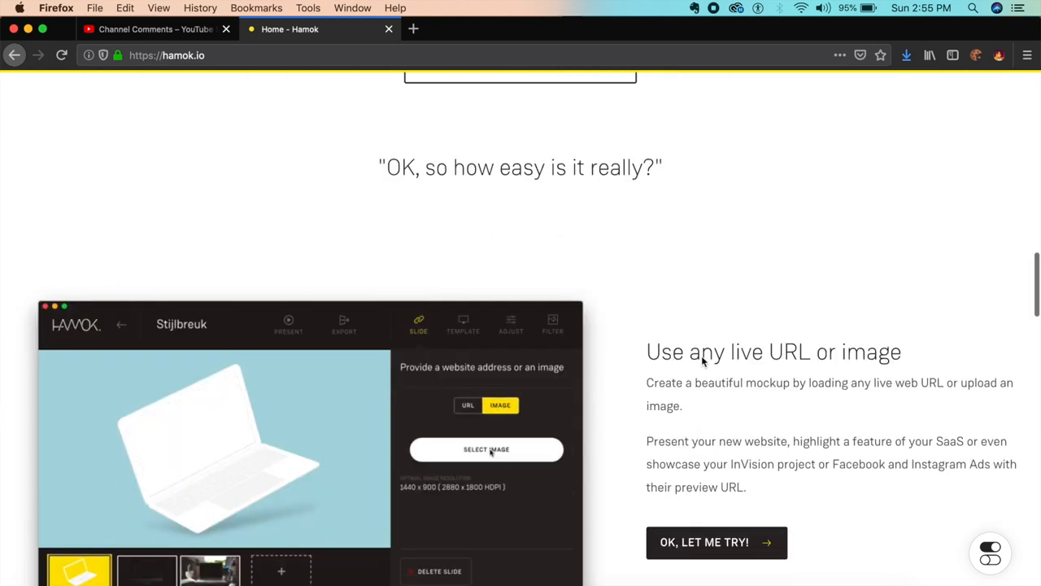
pyautogui.click(485, 449)
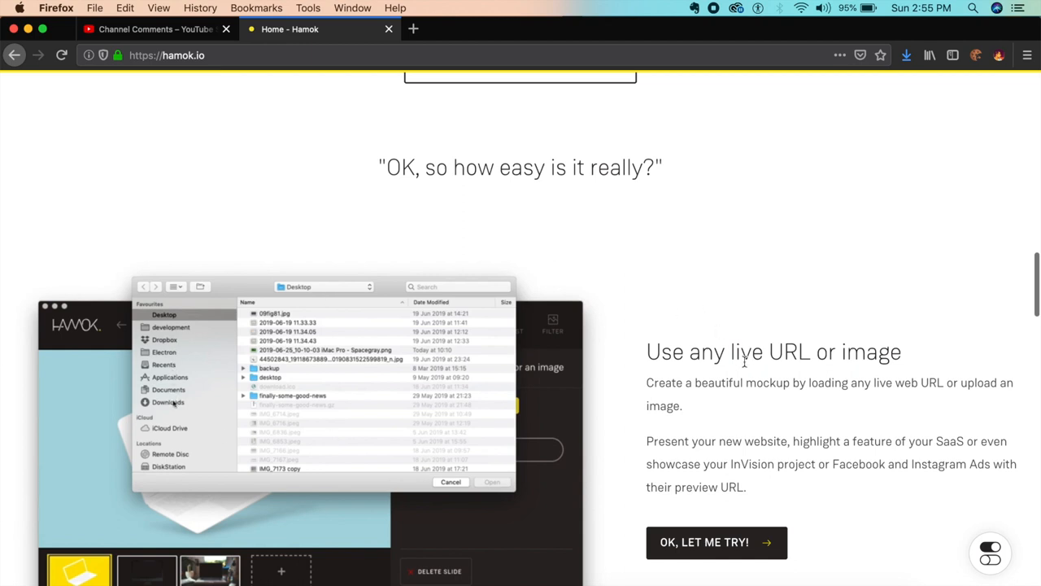
pyautogui.click(168, 402)
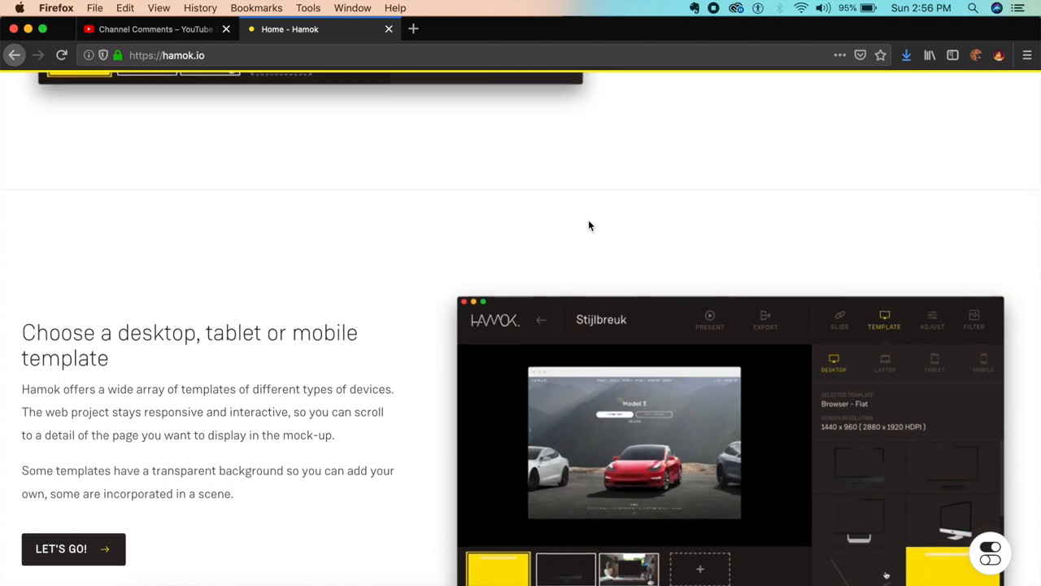
pyautogui.scroll(3)
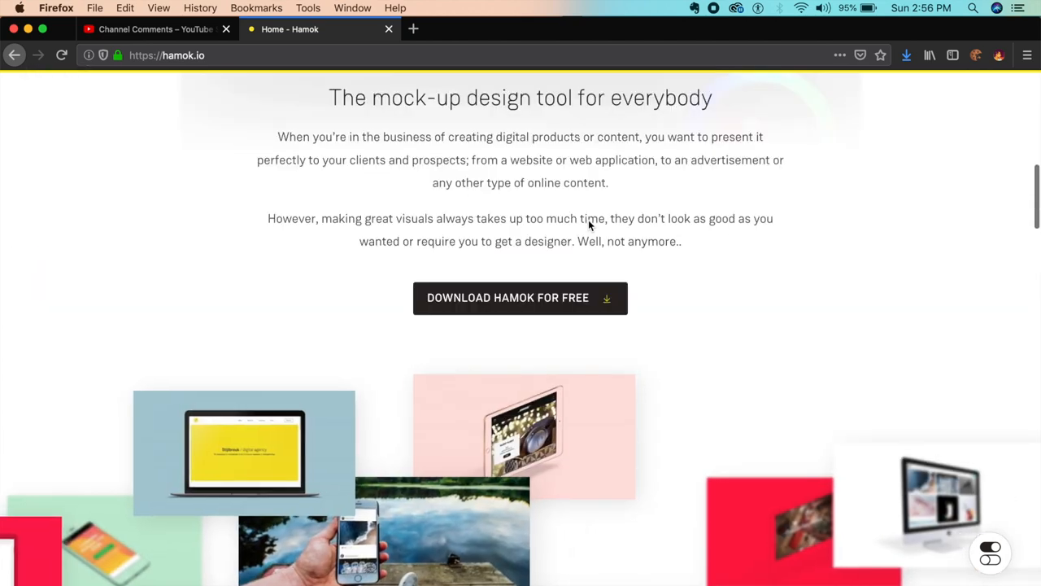